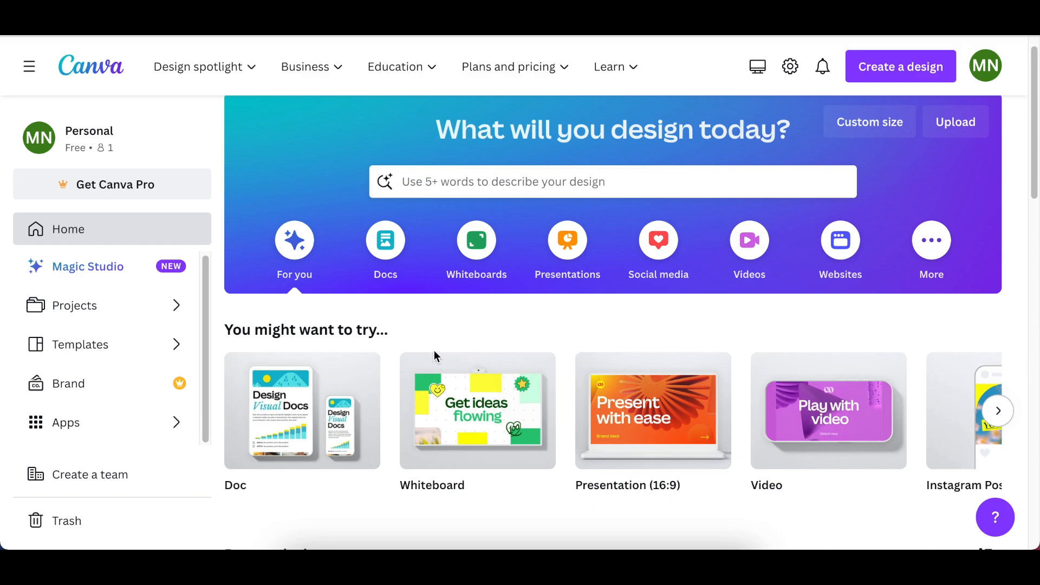
{"action": "mouse_move", "coordinate": [443, 340]}
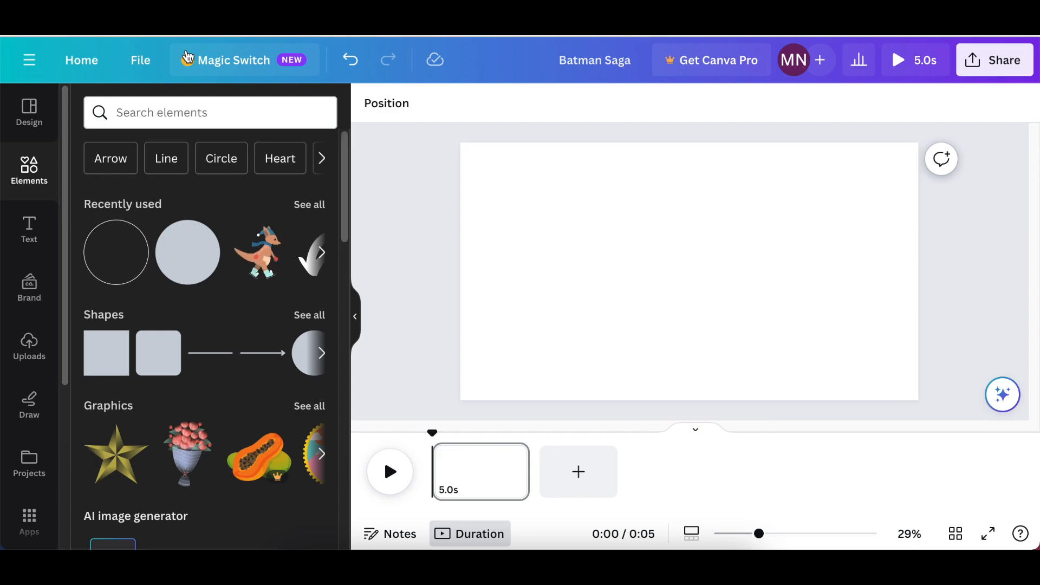
{"action": "mouse_move", "coordinate": [399, 249]}
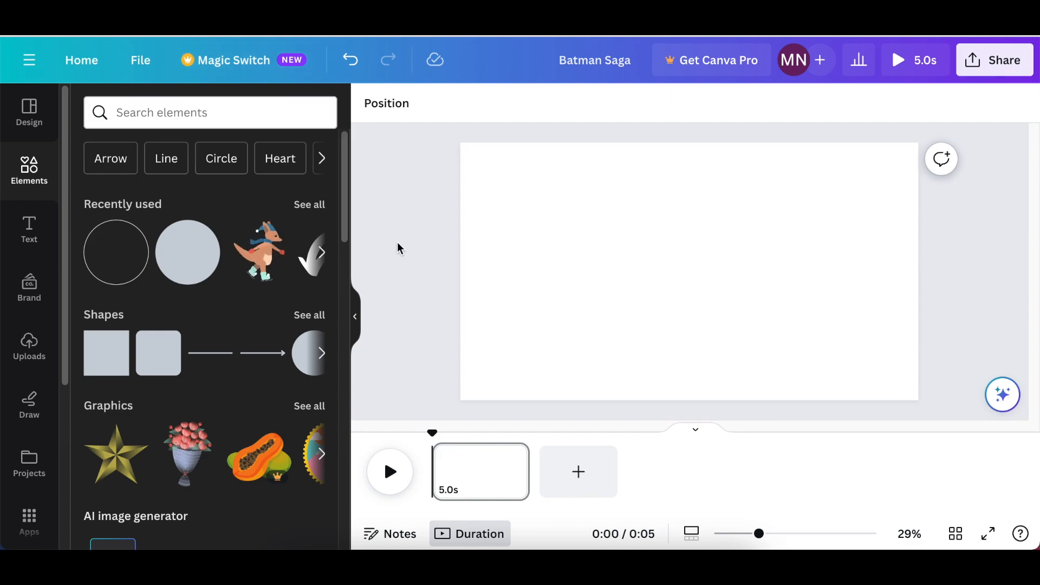
{"action": "mouse_move", "coordinate": [428, 106]}
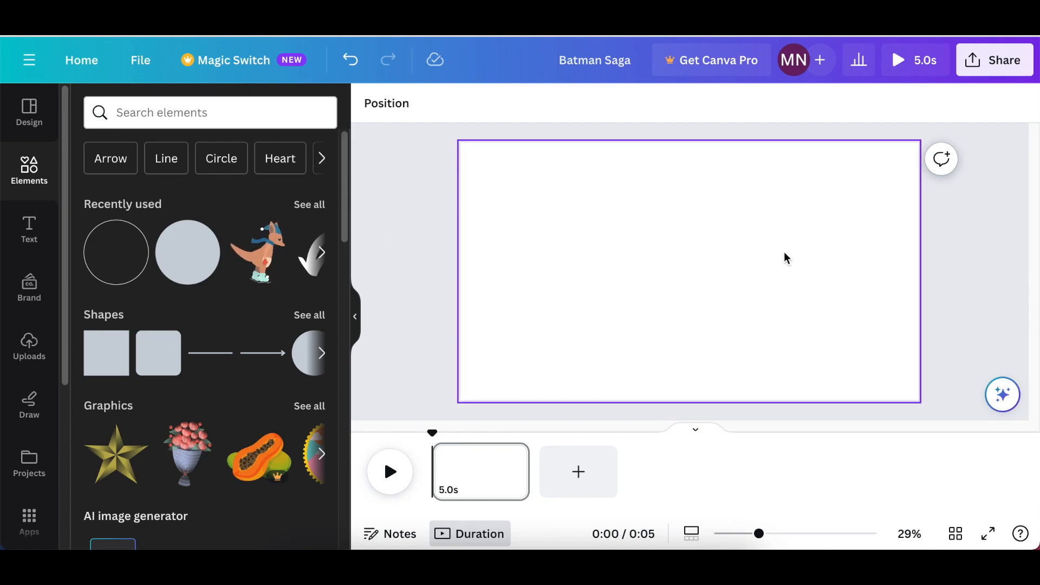
{"action": "mouse_move", "coordinate": [566, 379]}
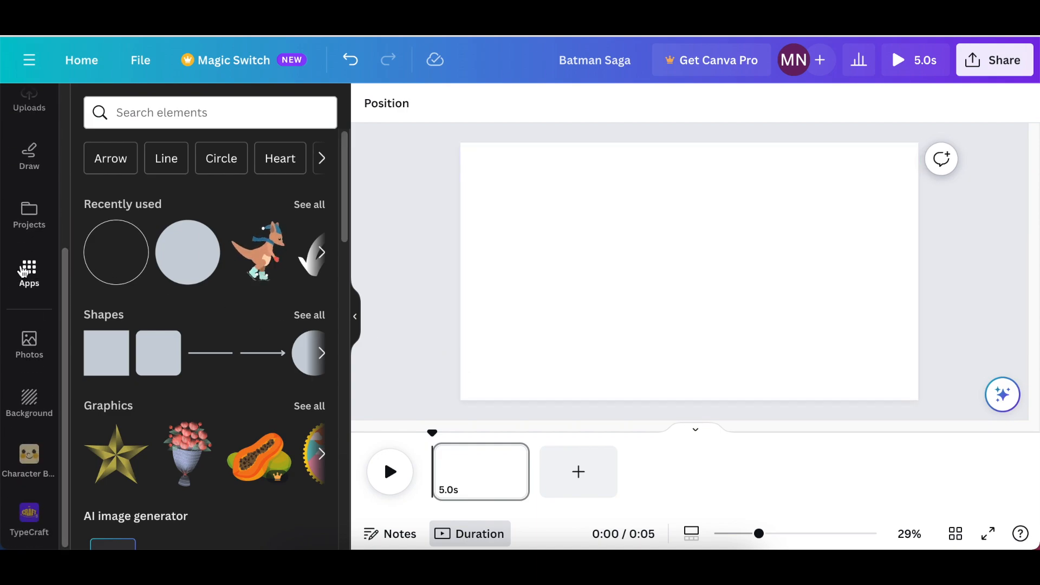
Search the Canva apps panel for 'Magic Media'.
{"action": "left_click", "coordinate": [29, 268]}
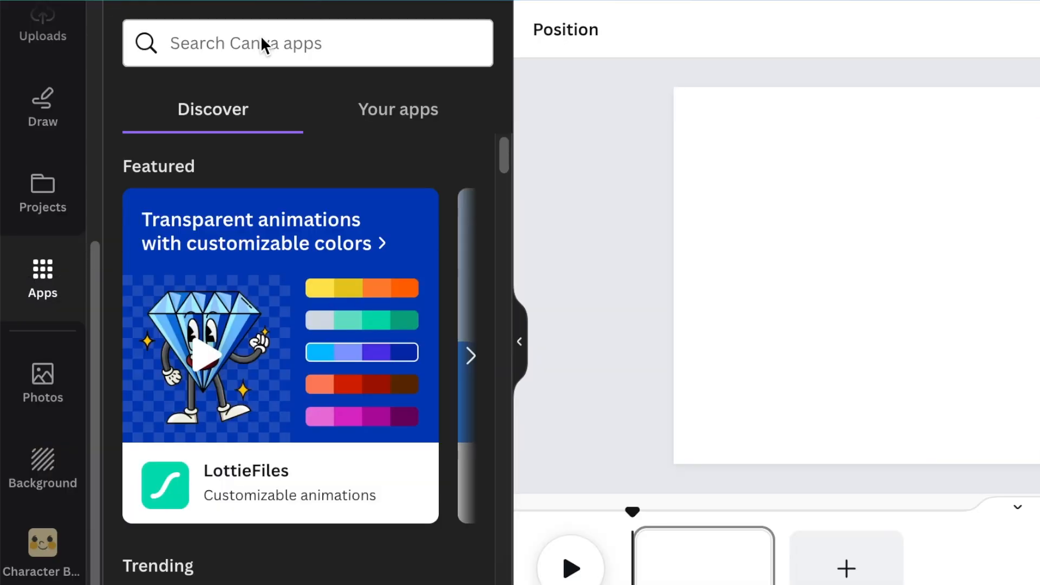
{"action": "type", "text": "me"}
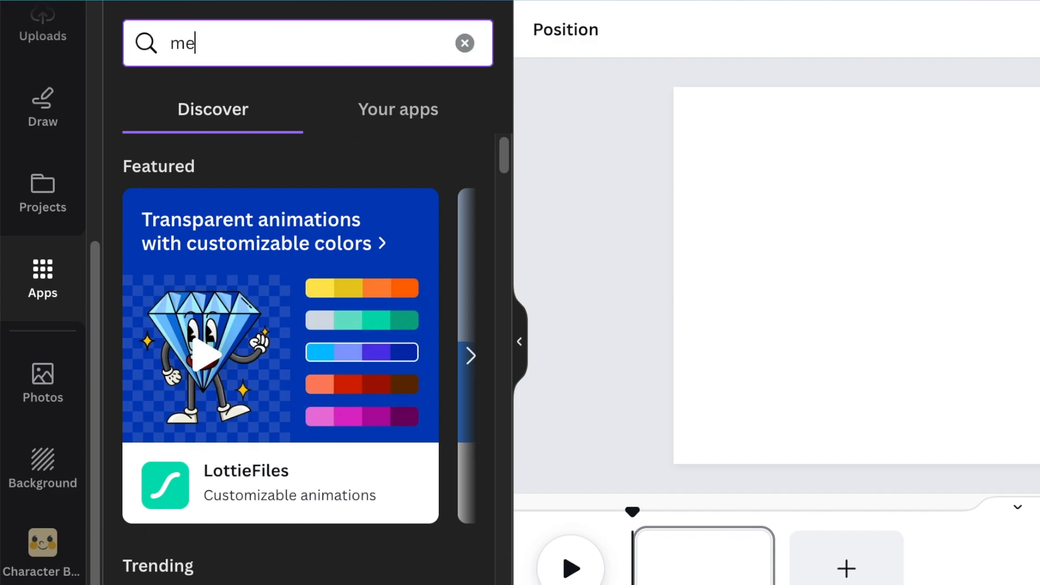
{"action": "type", "text": "Magic Media"}
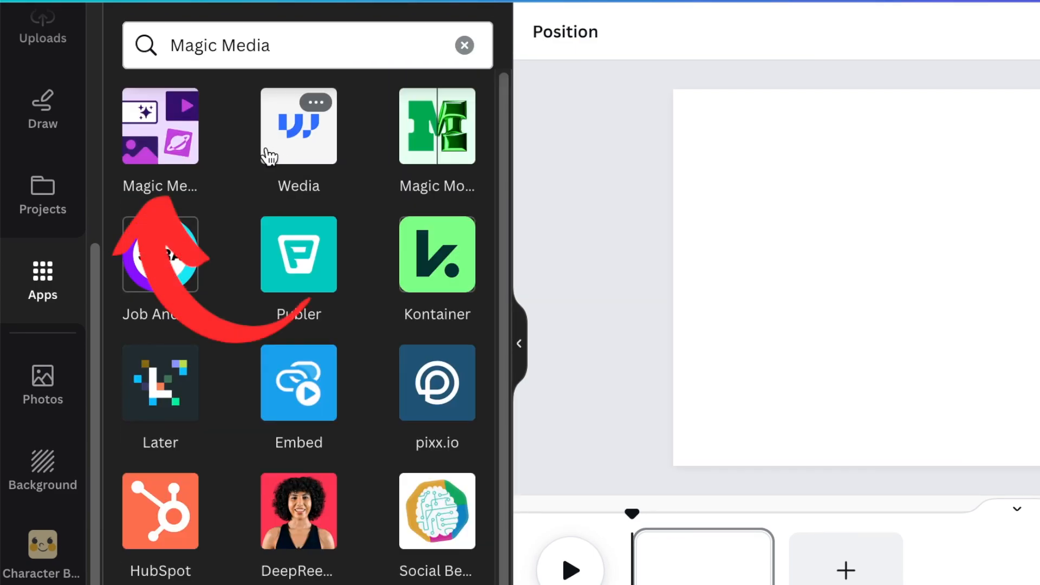
Launch the Magic Media app on its Text to Image page.
{"action": "left_click", "coordinate": [160, 126]}
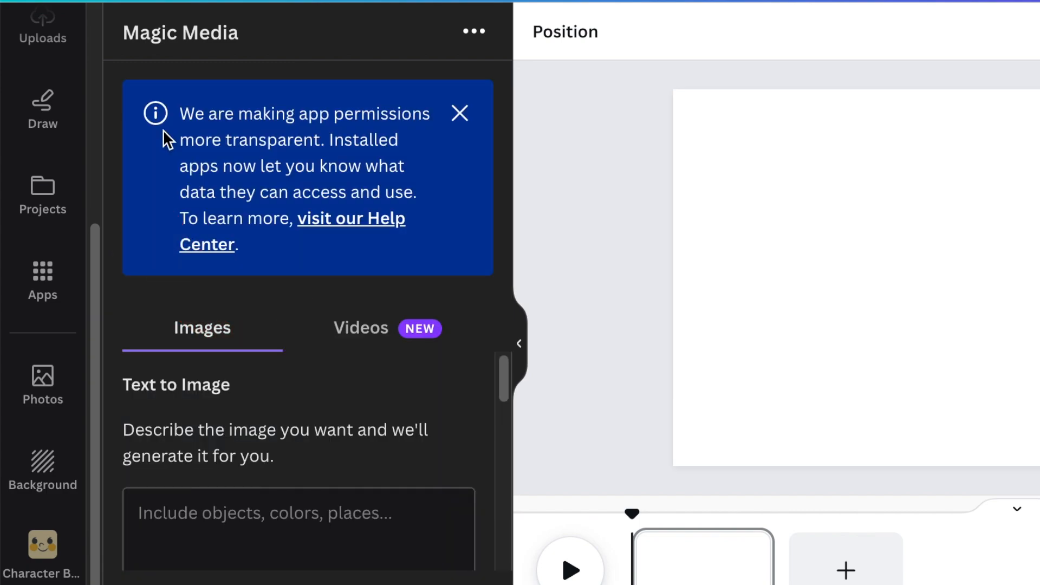
{"action": "mouse_move", "coordinate": [285, 364]}
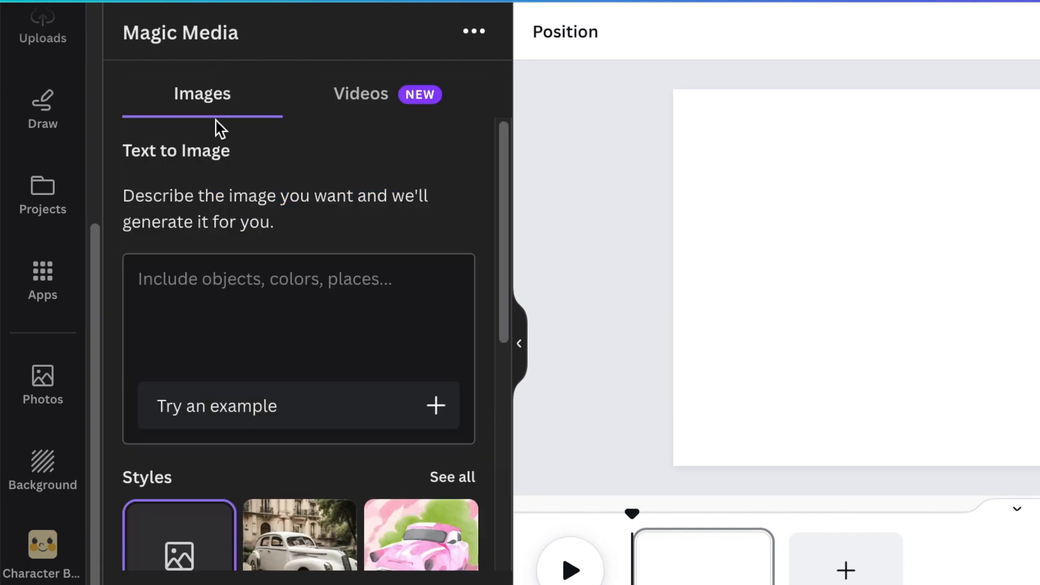
{"action": "mouse_move", "coordinate": [375, 115]}
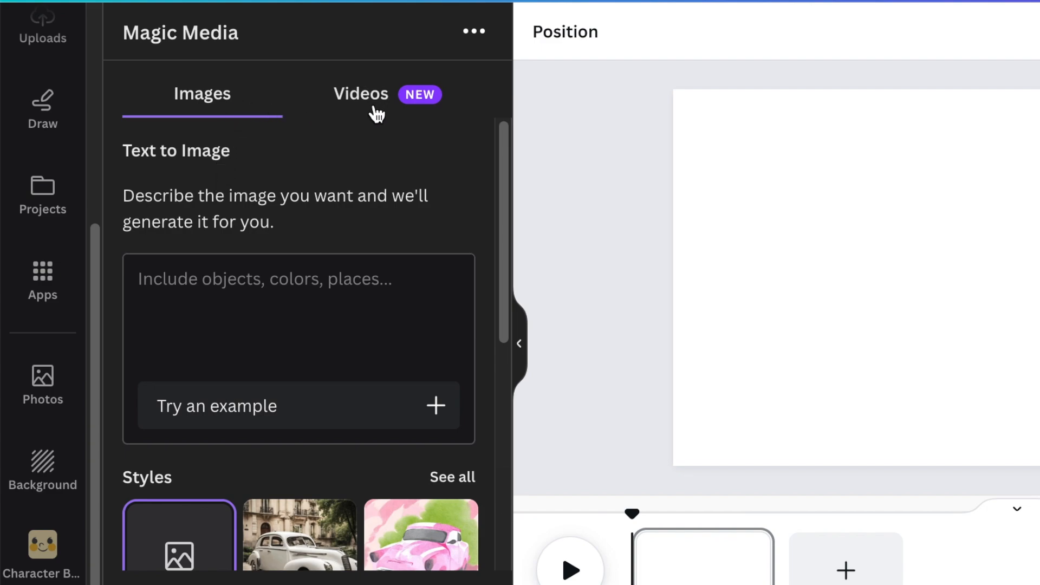
{"action": "mouse_move", "coordinate": [364, 111]}
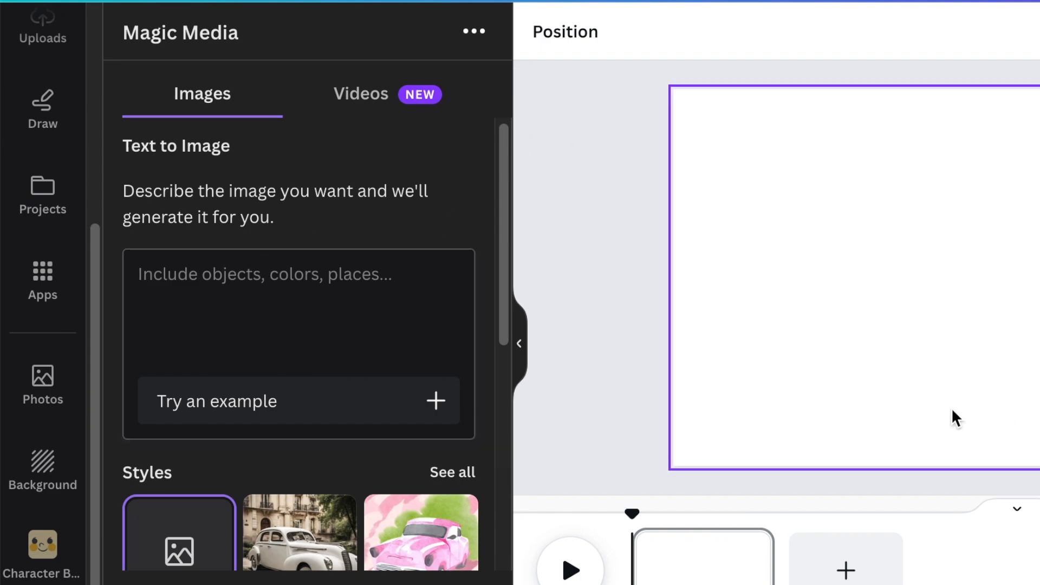
{"action": "mouse_move", "coordinate": [923, 416]}
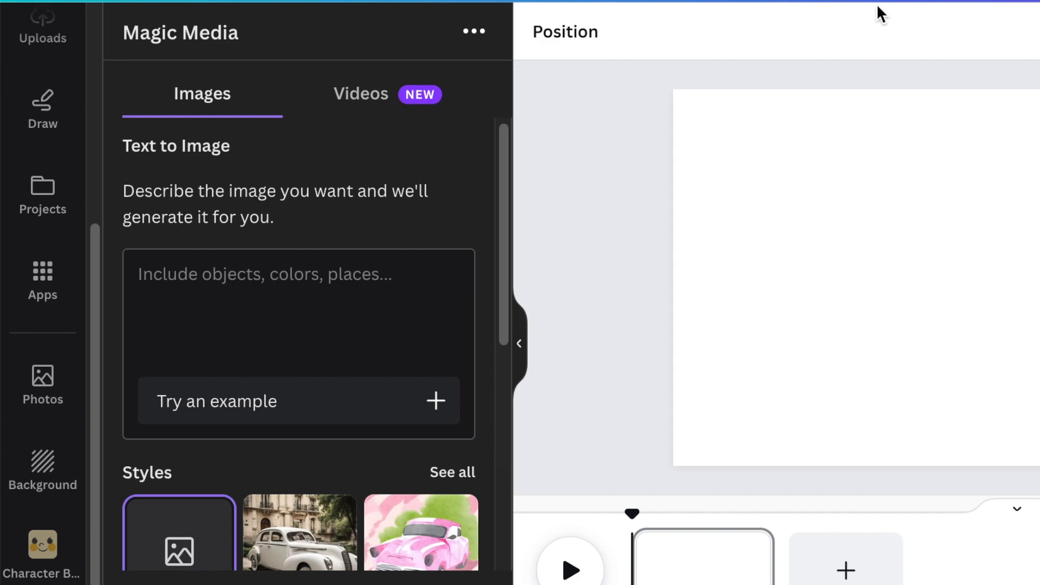
{"action": "mouse_move", "coordinate": [600, 6]}
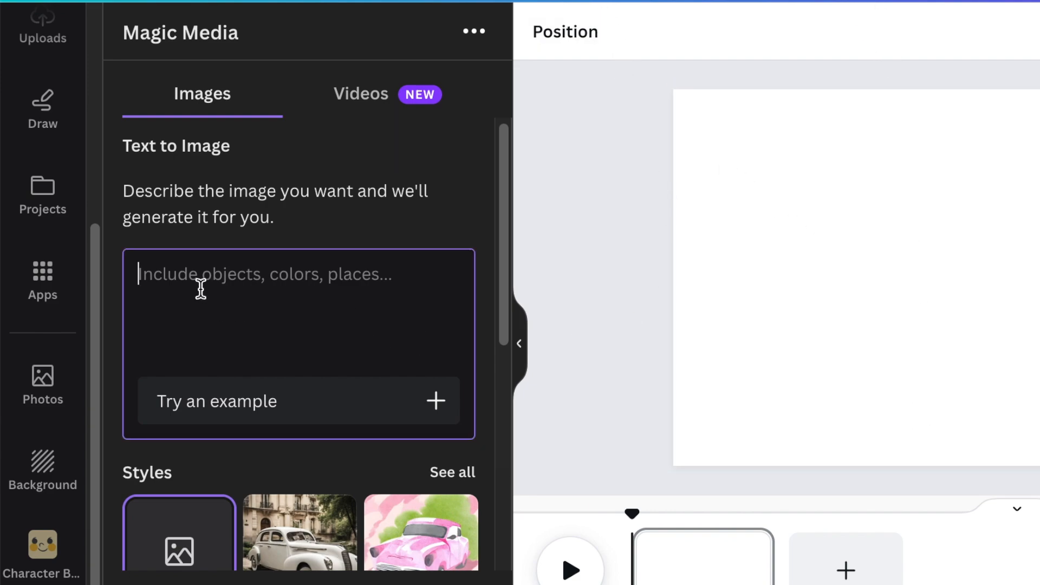
{"action": "mouse_move", "coordinate": [518, 295]}
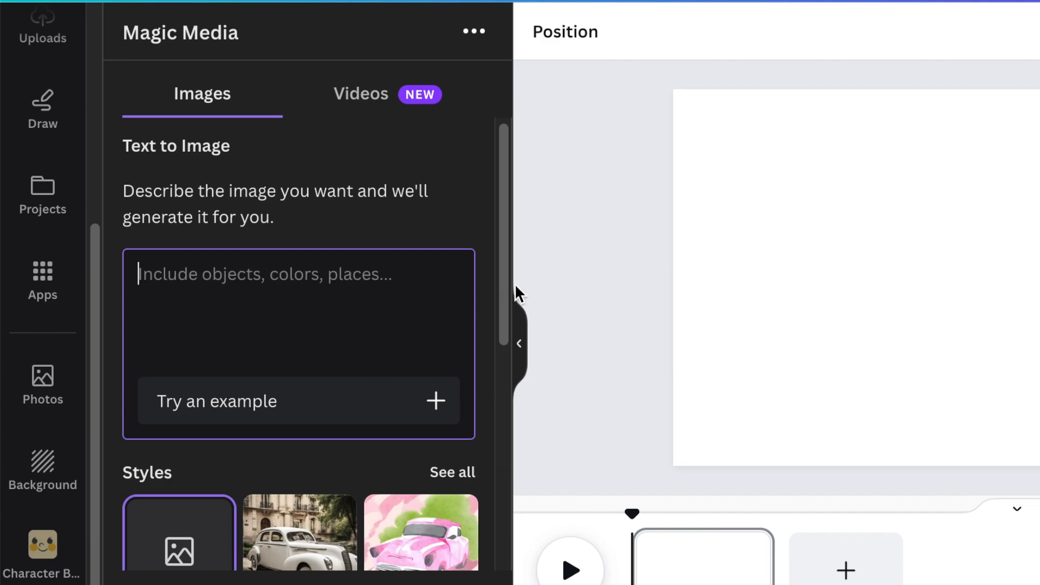
Generate 'Walkway' images in Concept art style with a chosen aspect ratio.
{"action": "type", "text": "Walkway"}
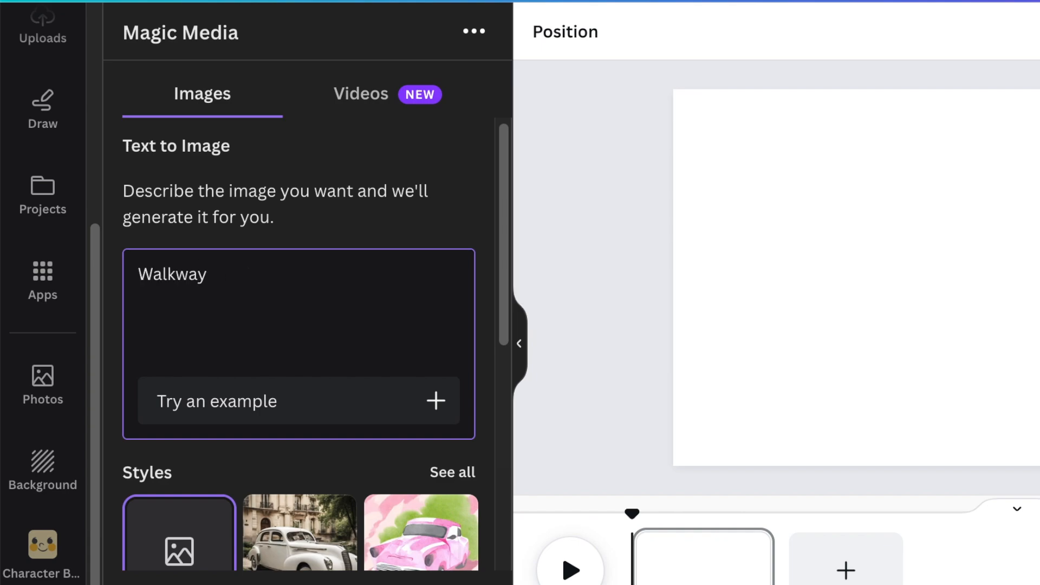
{"action": "scroll", "scroll_direction": "down", "scroll_amount": 3}
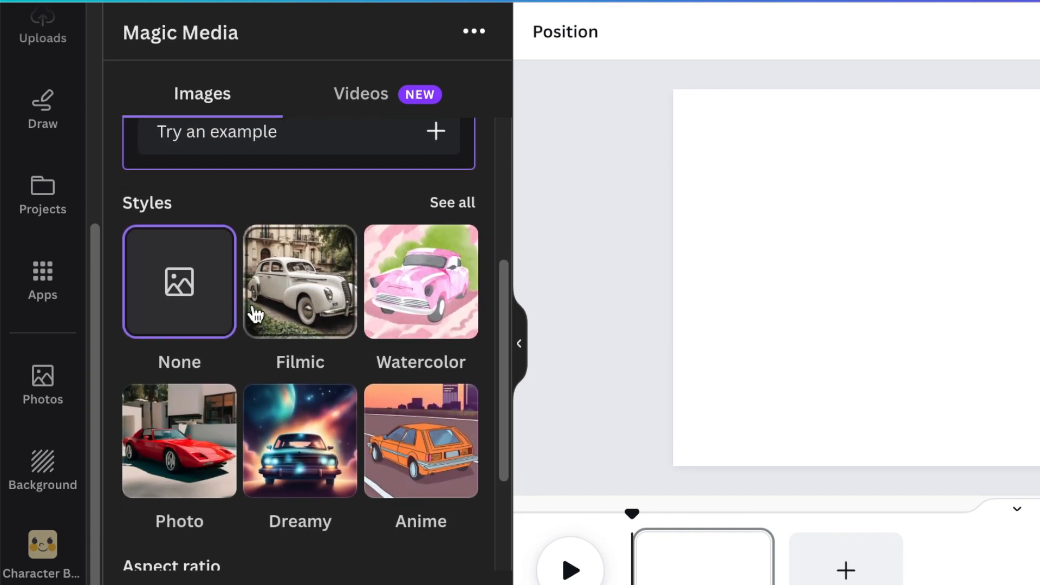
{"action": "left_click", "coordinate": [452, 203]}
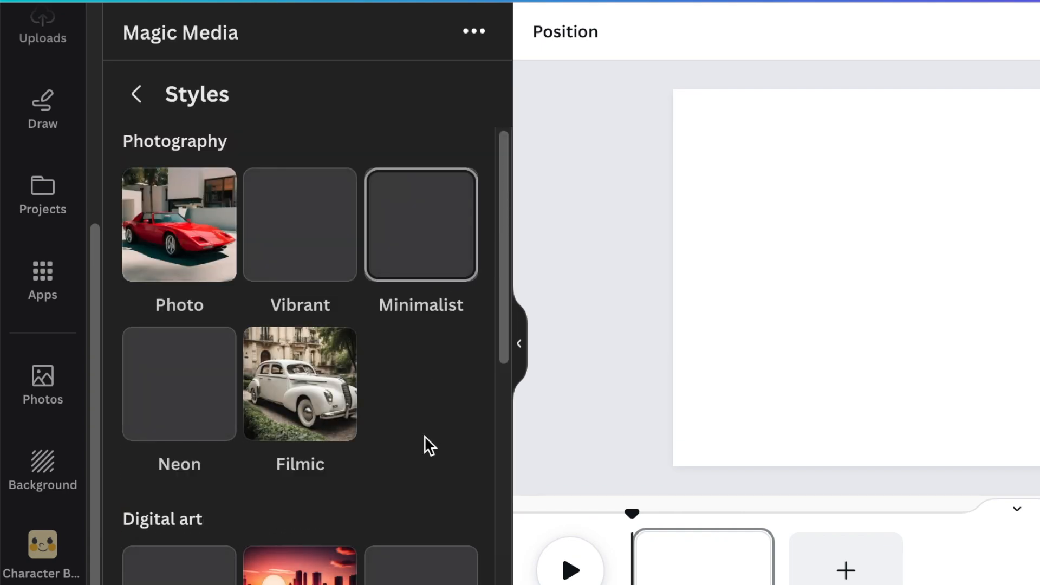
{"action": "scroll", "scroll_direction": "down", "scroll_amount": 3}
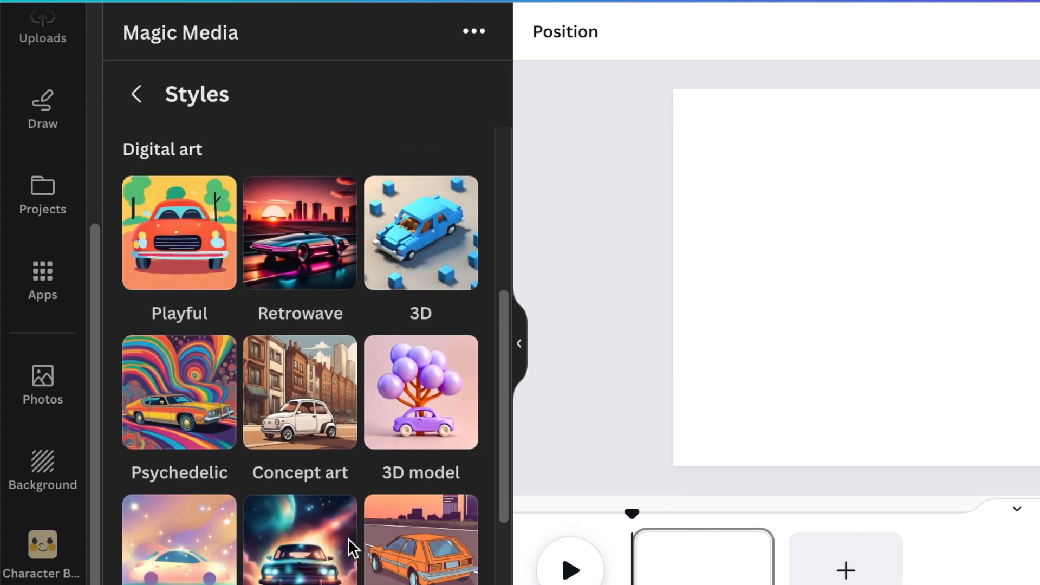
{"action": "scroll", "scroll_direction": "up", "scroll_amount": 3}
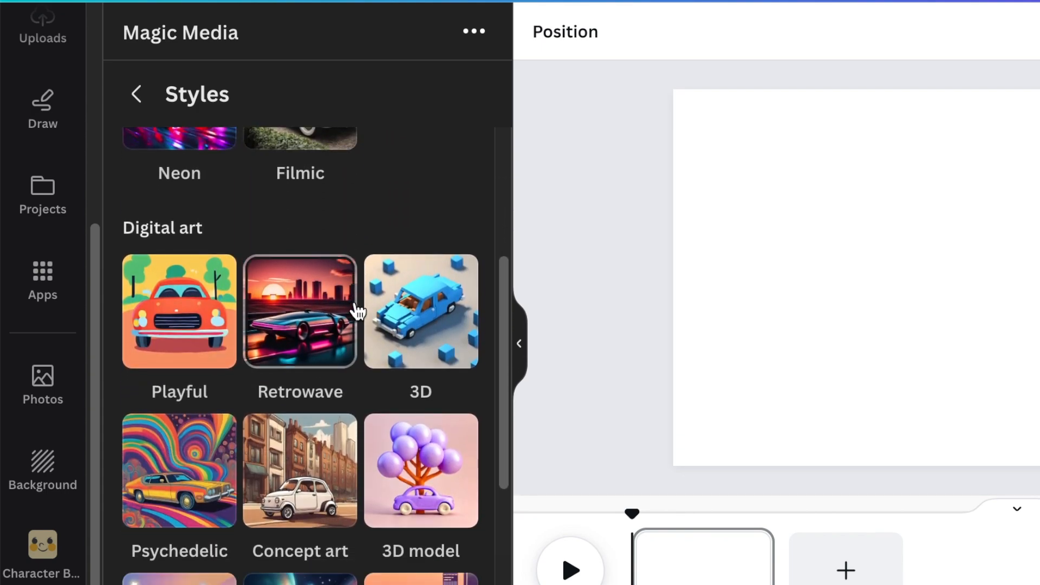
{"action": "scroll", "scroll_direction": "down", "scroll_amount": 3}
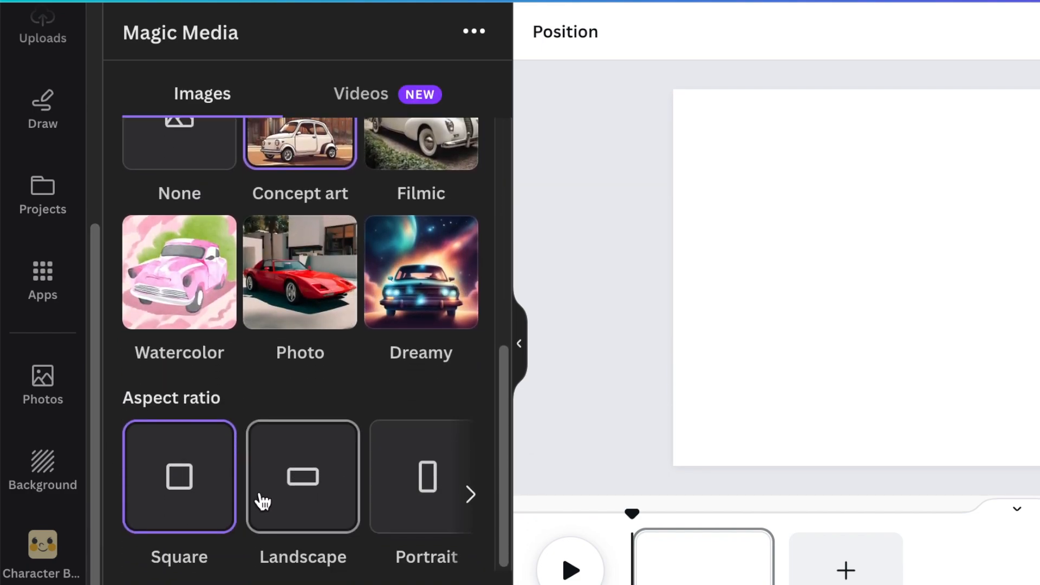
{"action": "mouse_move", "coordinate": [411, 491]}
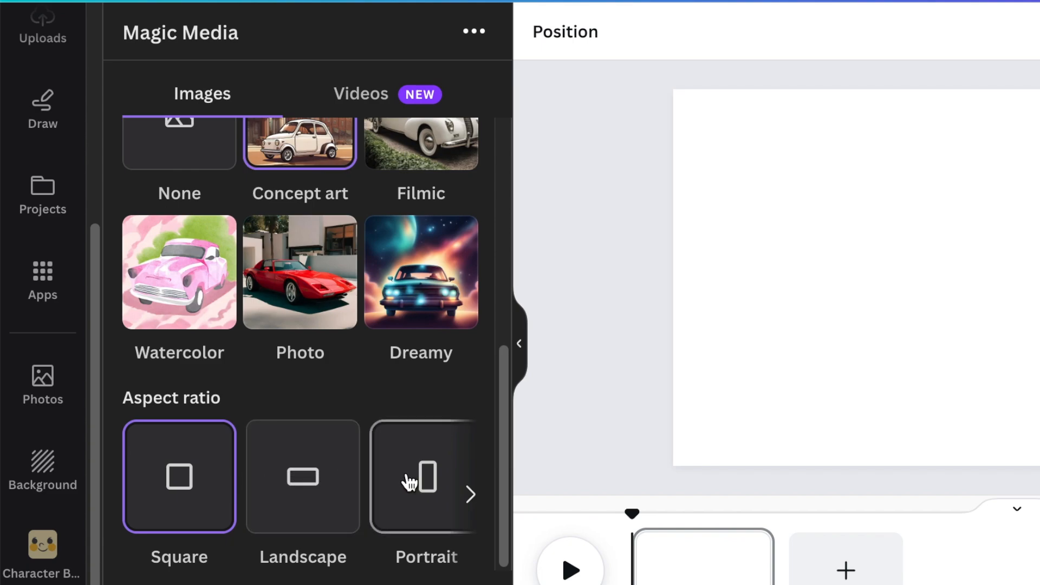
{"action": "left_click", "coordinate": [303, 477]}
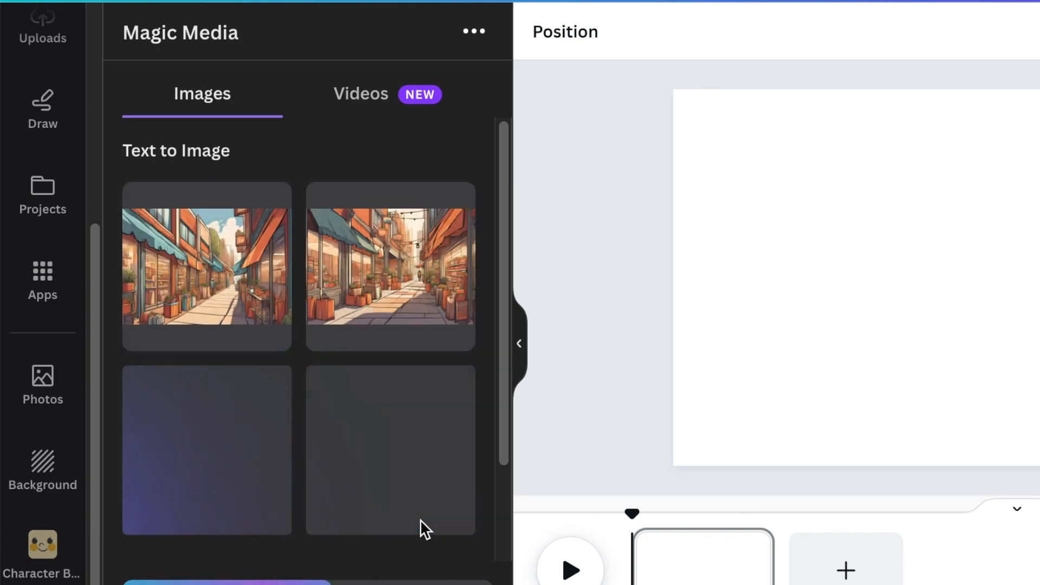
Add the storefront illustration to the page and generate more images like it.
{"action": "left_click", "coordinate": [390, 449]}
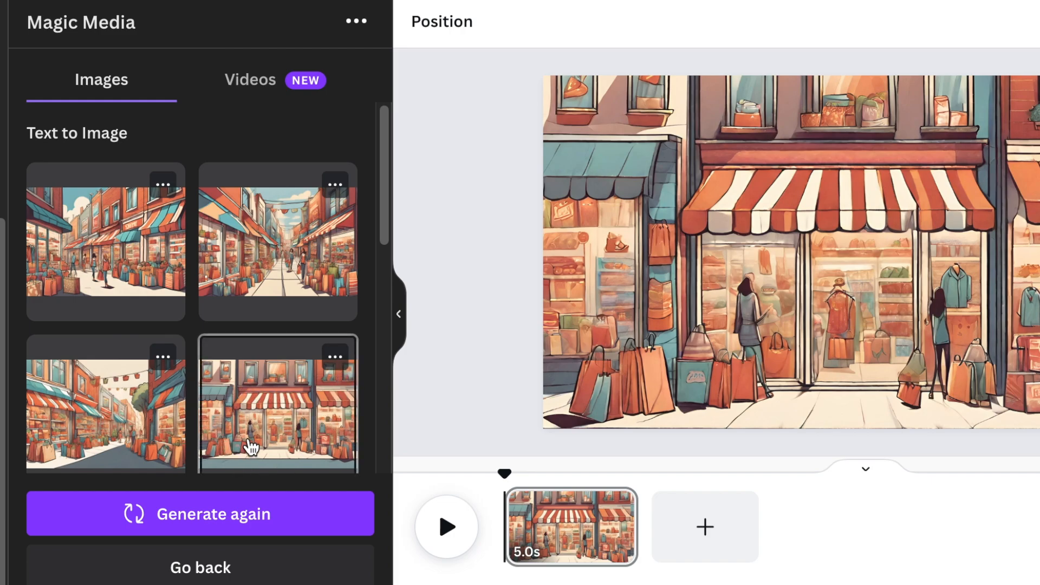
{"action": "mouse_move", "coordinate": [258, 444]}
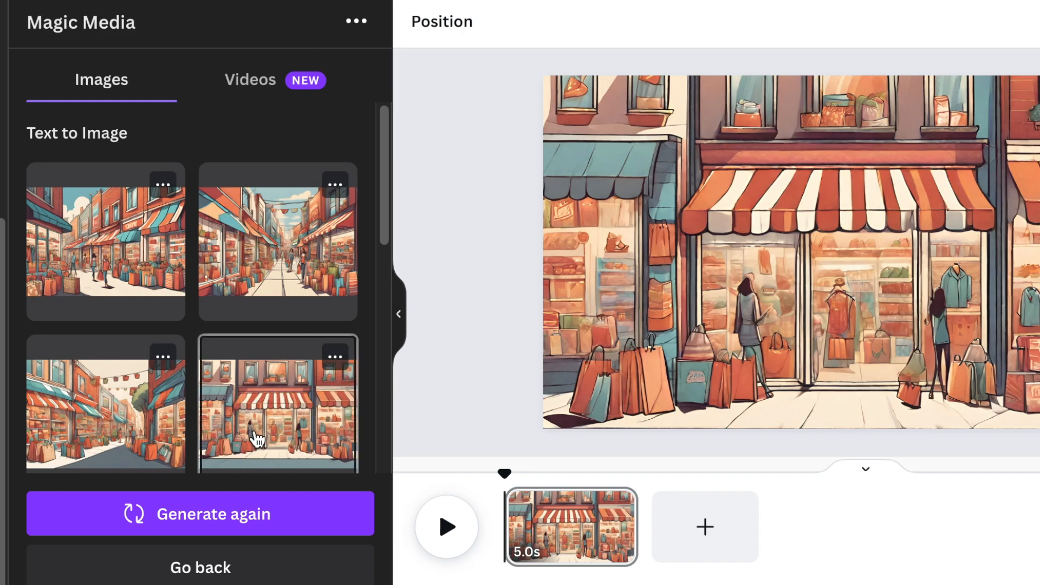
{"action": "left_click", "coordinate": [335, 358]}
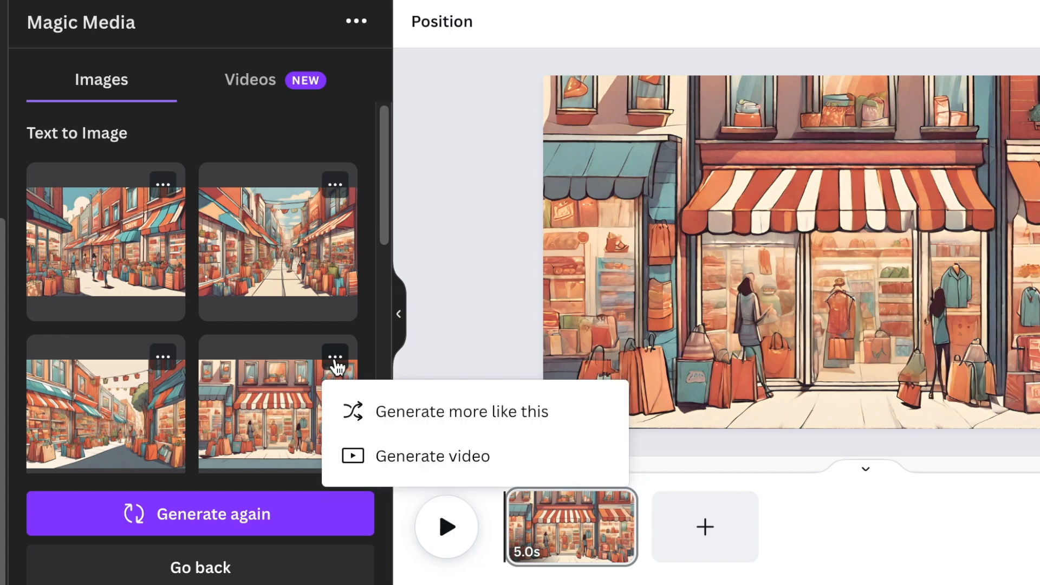
{"action": "mouse_move", "coordinate": [405, 425]}
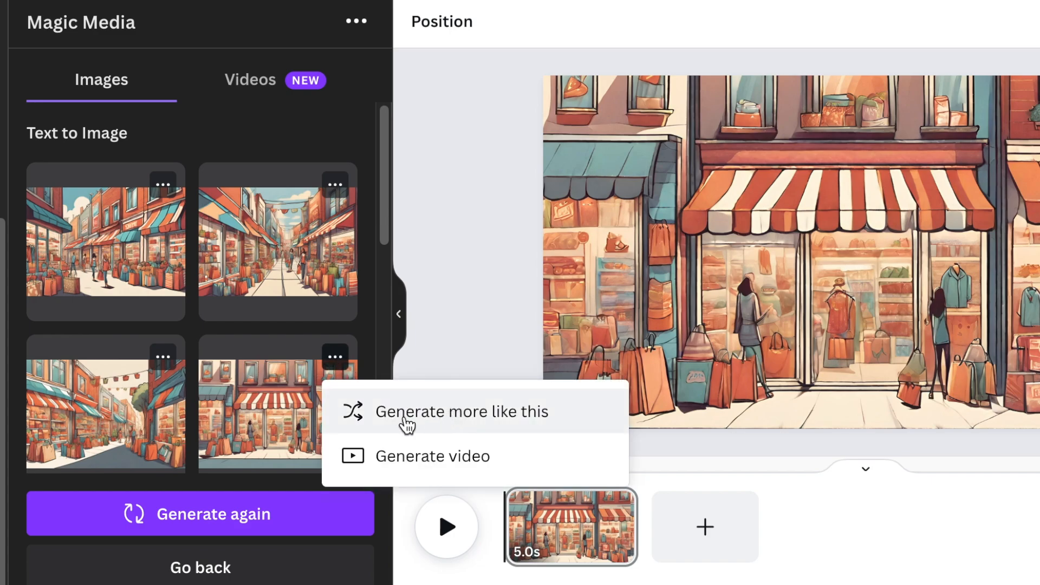
{"action": "mouse_move", "coordinate": [442, 422]}
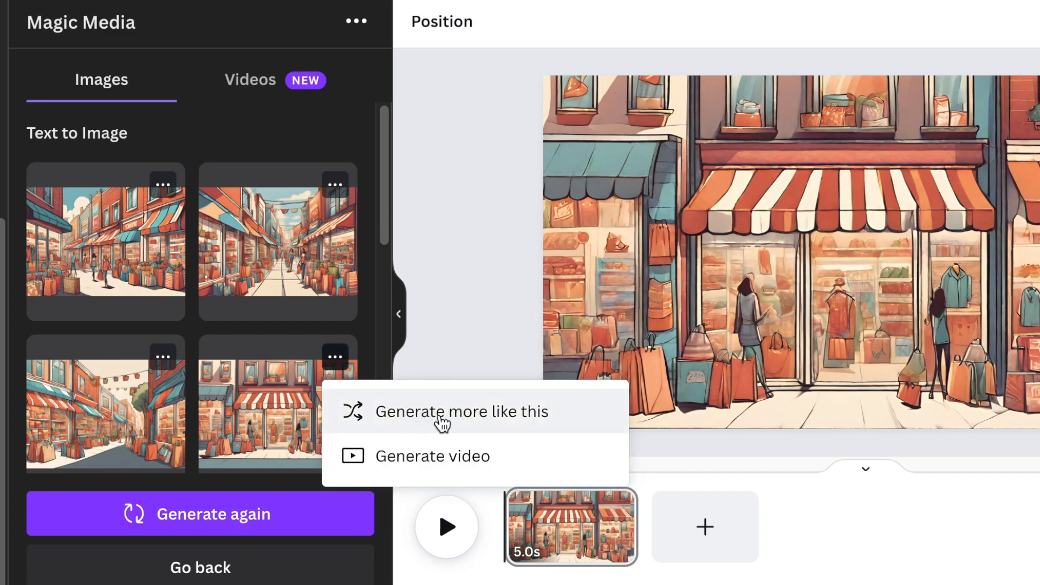
{"action": "left_click", "coordinate": [439, 412]}
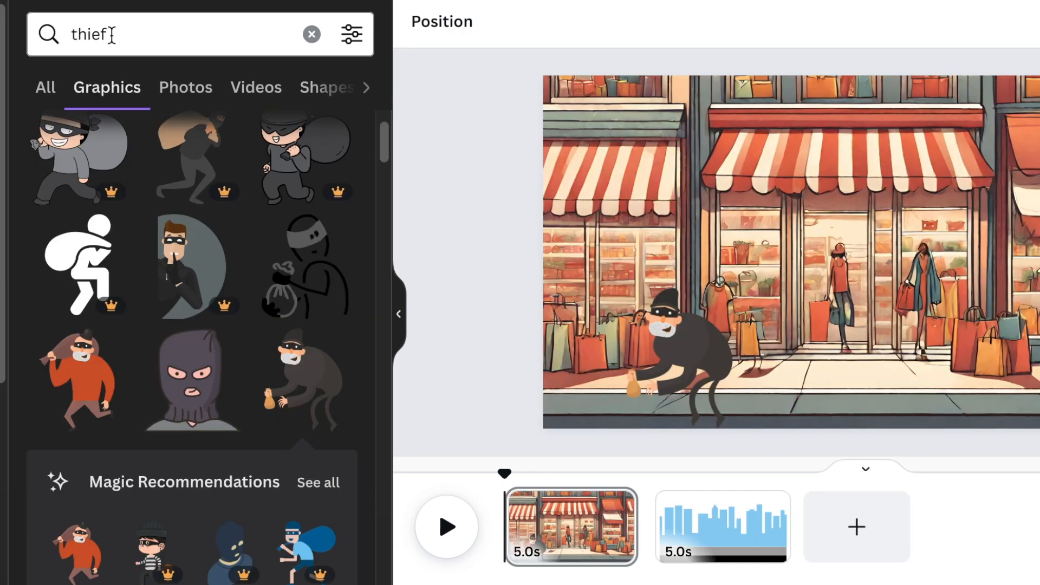
Give the thief's motion path the Smooth movement style and a faster speed.
{"action": "left_click", "coordinate": [679, 353]}
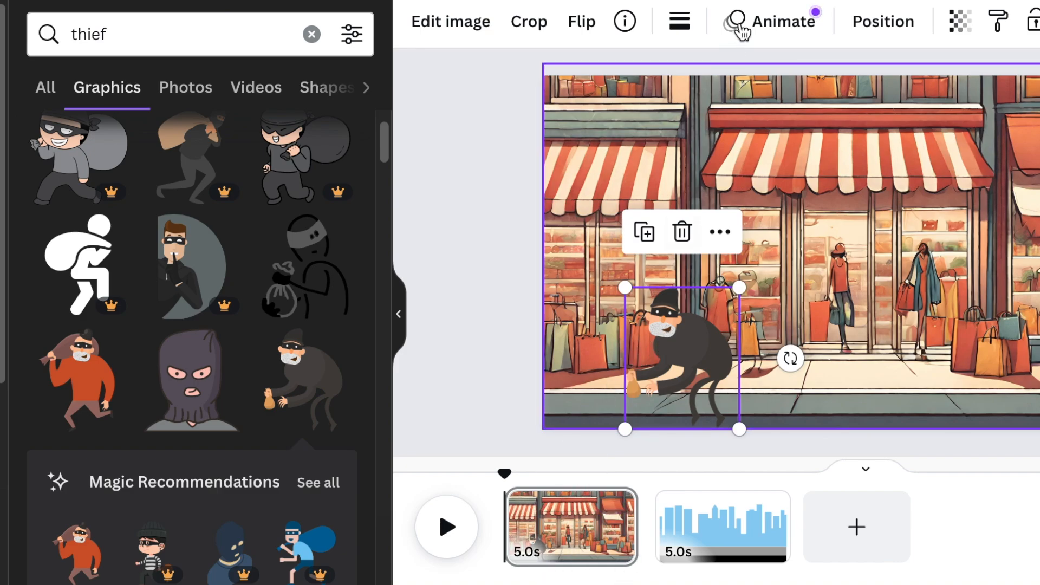
{"action": "left_click", "coordinate": [775, 21]}
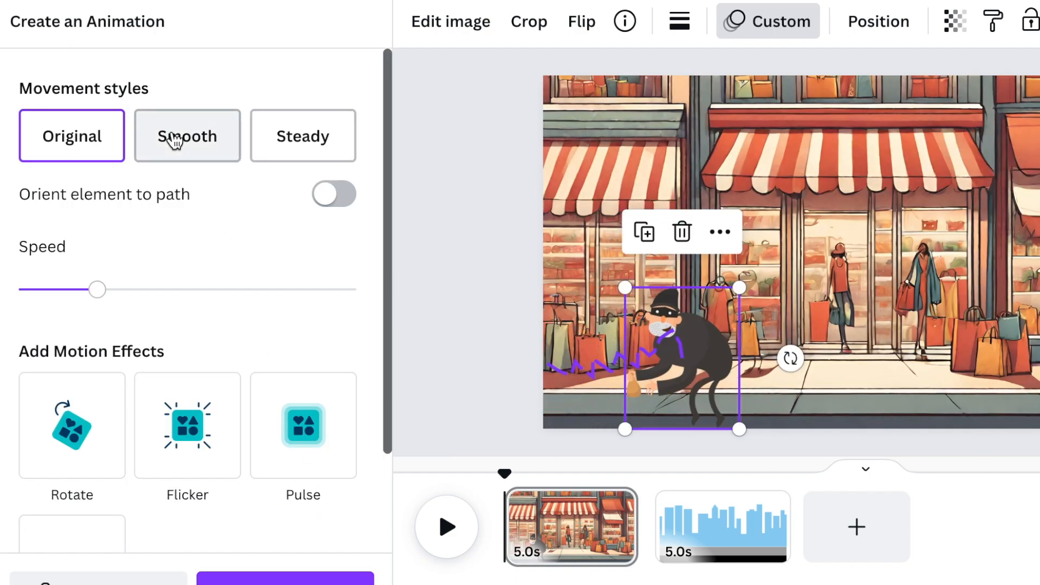
{"action": "left_click", "coordinate": [187, 135]}
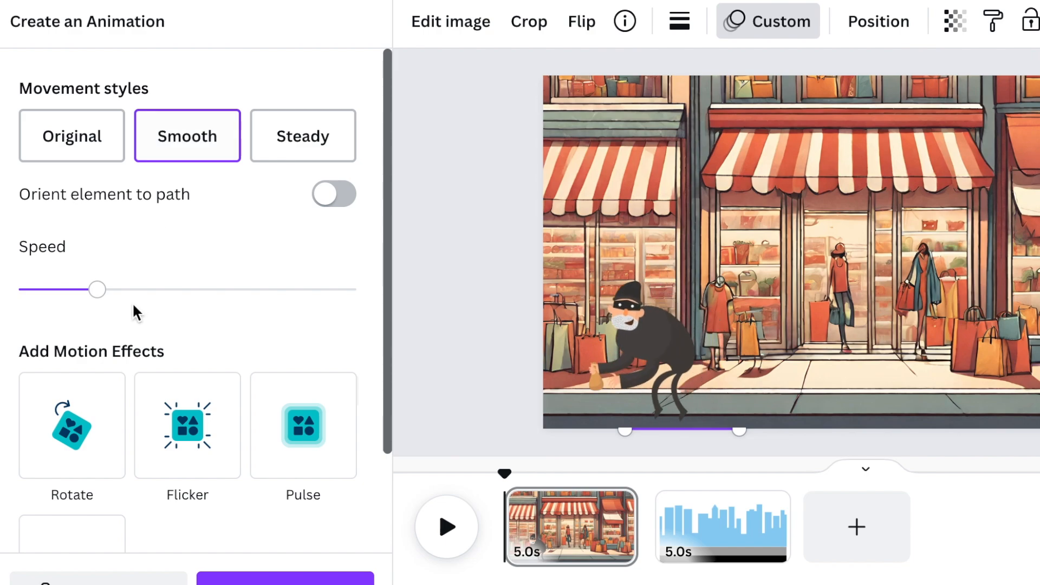
{"action": "left_click_drag", "start_coordinate": [97, 290], "coordinate": [247, 289]}
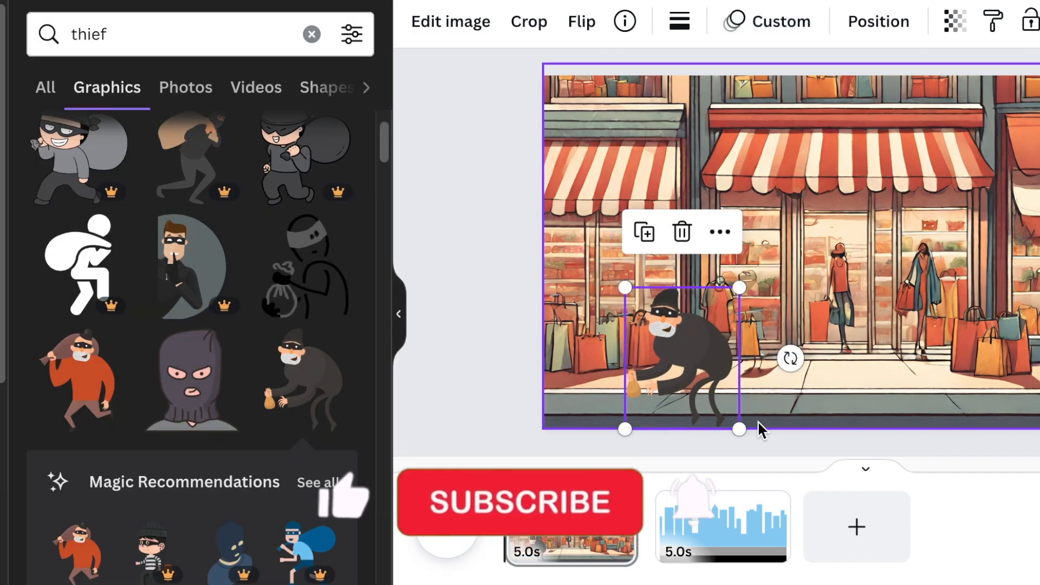
Show the uploaded audio clips in the Uploads panel.
{"action": "left_click", "coordinate": [519, 502]}
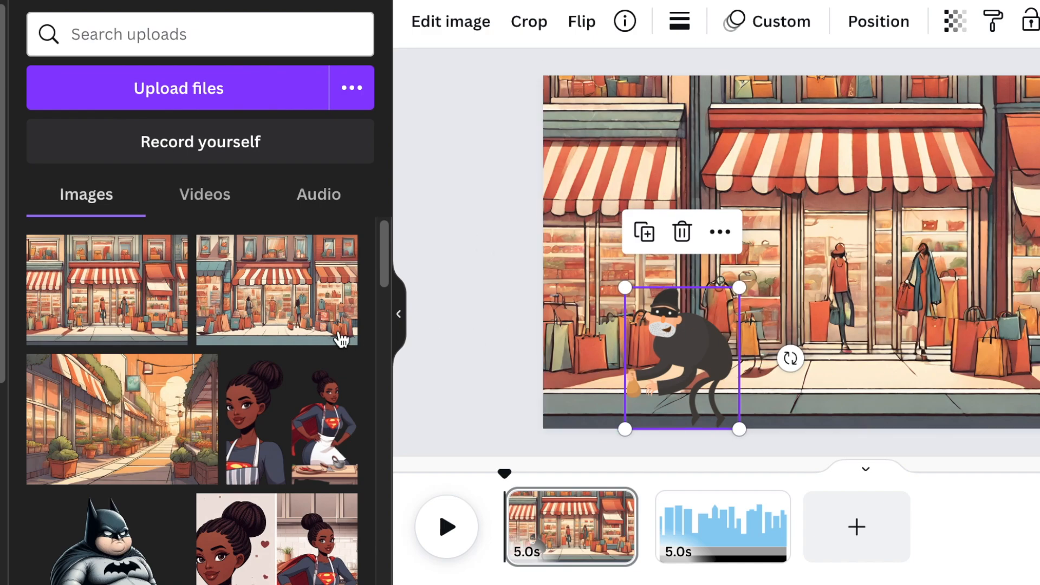
{"action": "left_click", "coordinate": [319, 196]}
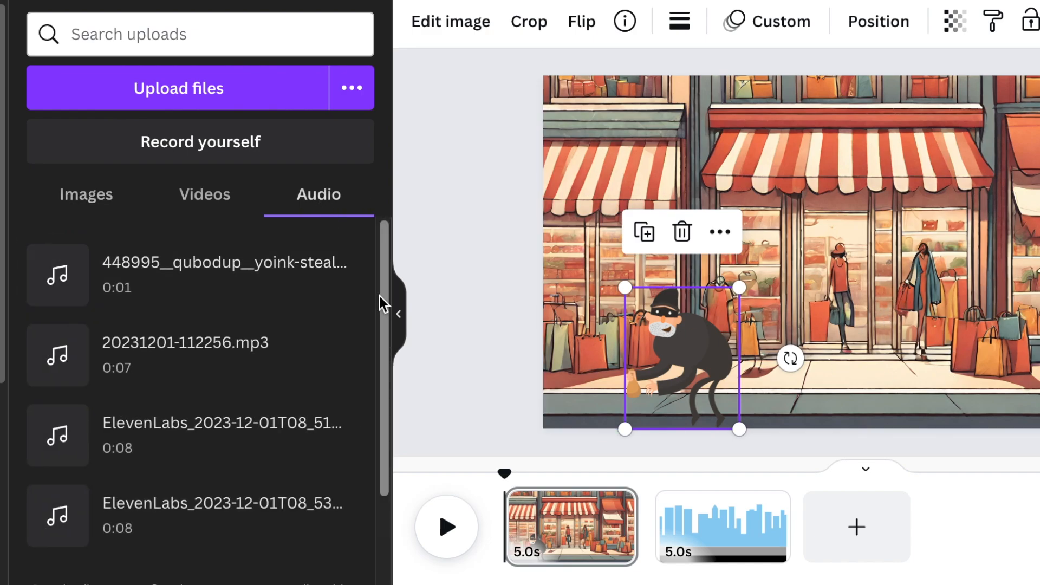
{"action": "mouse_move", "coordinate": [520, 488]}
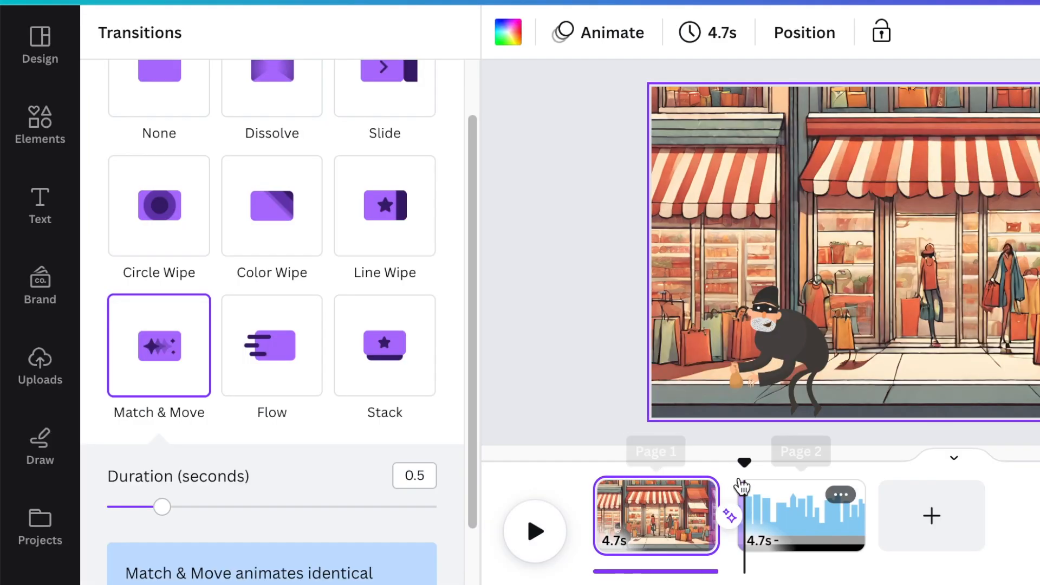
{"action": "mouse_move", "coordinate": [389, 469]}
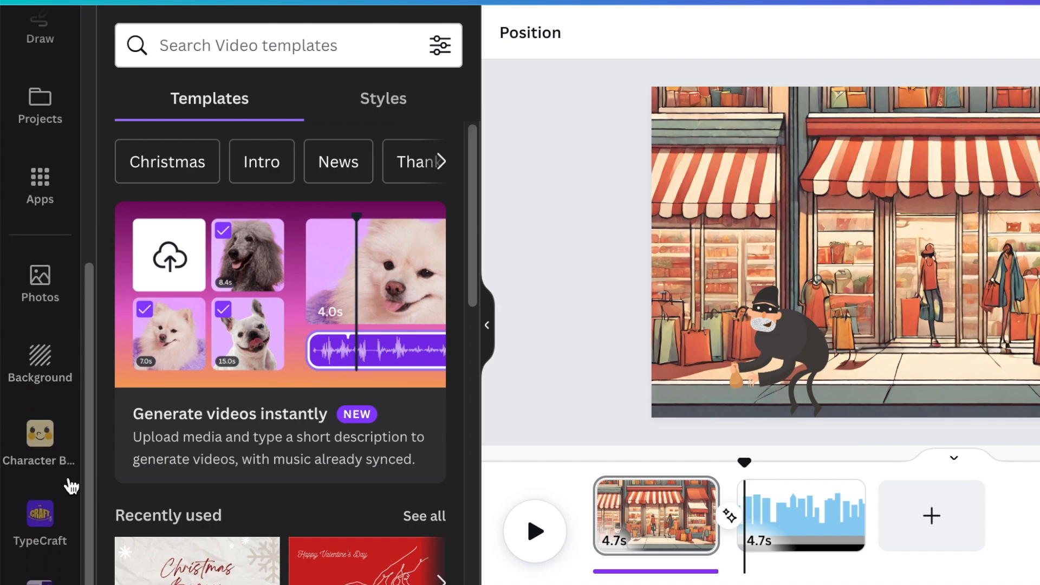
Bring up the LottieFiles animation app from the Canva apps collection.
{"action": "left_click", "coordinate": [39, 184]}
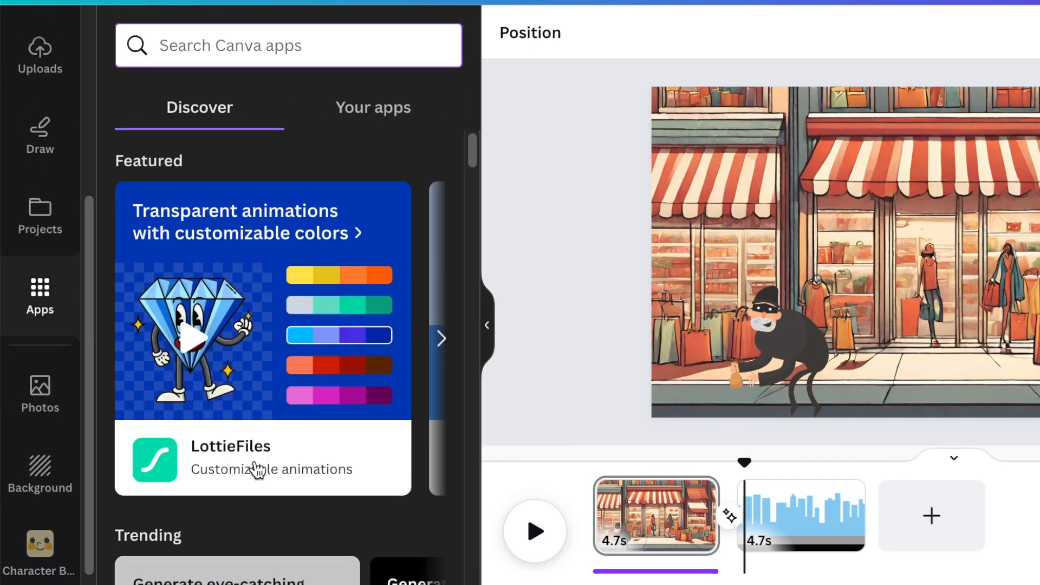
{"action": "mouse_move", "coordinate": [206, 490]}
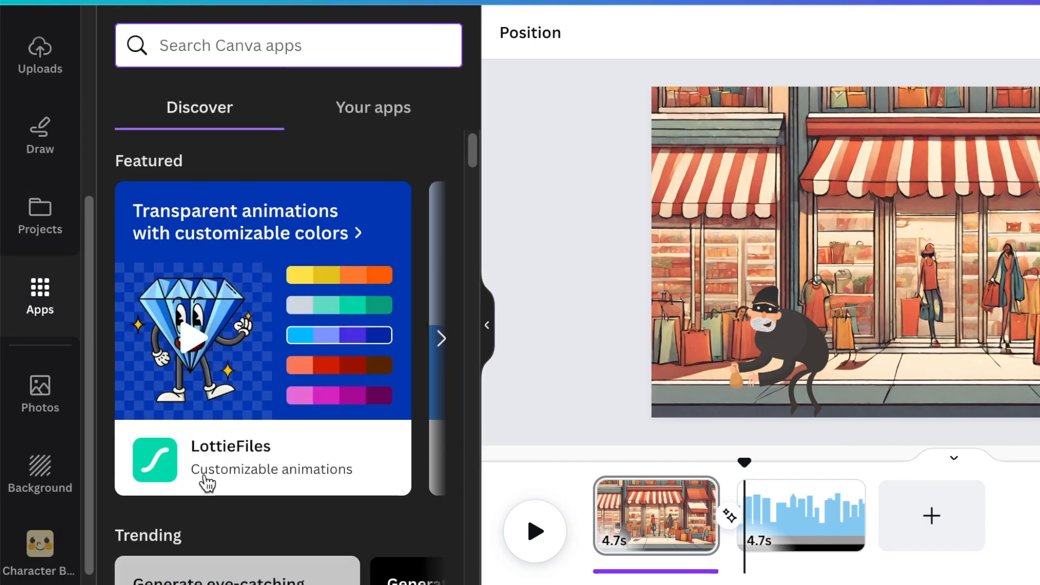
{"action": "mouse_move", "coordinate": [215, 487]}
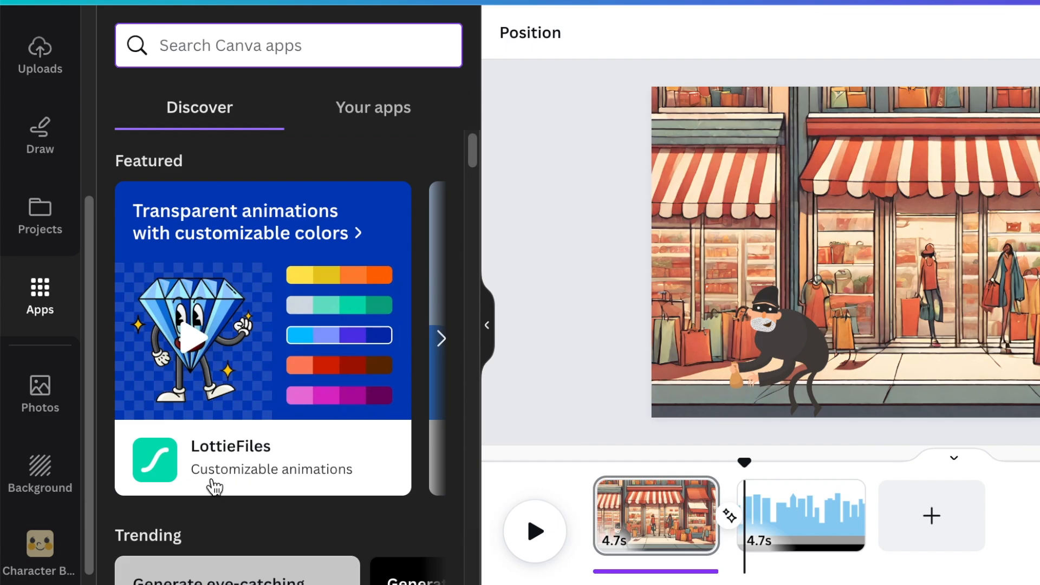
{"action": "mouse_move", "coordinate": [242, 479]}
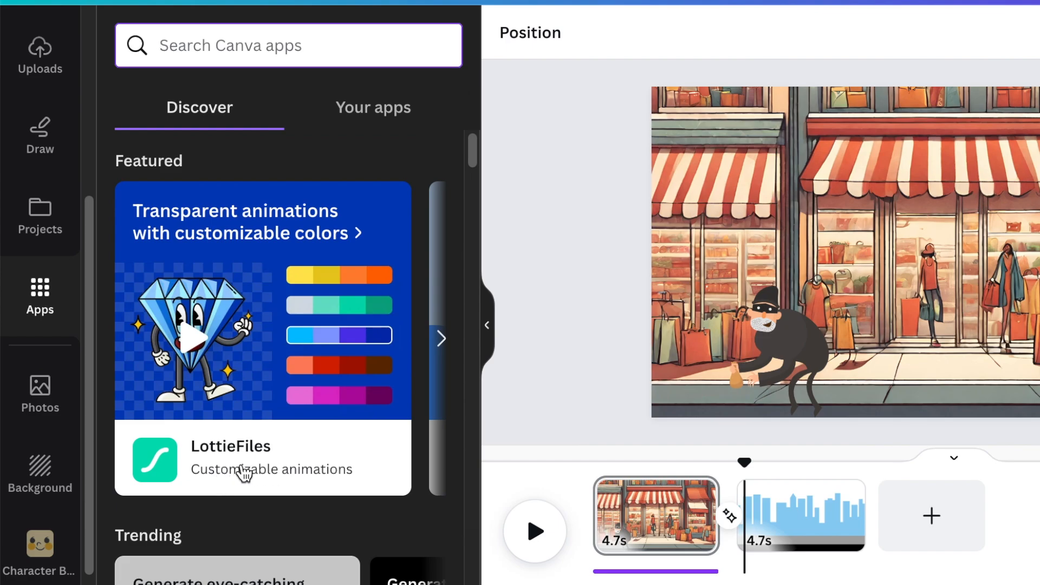
{"action": "left_click", "coordinate": [245, 471]}
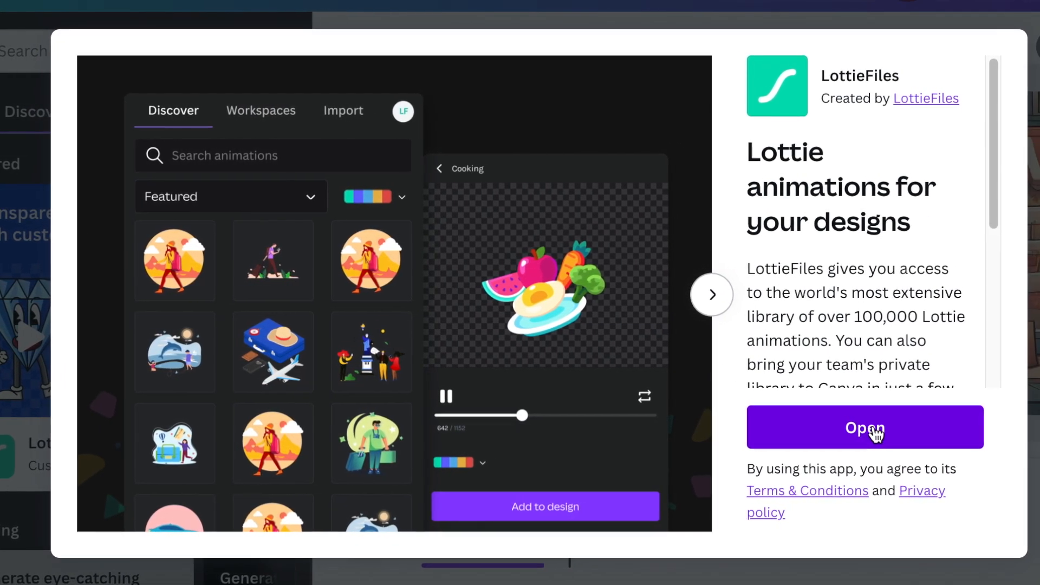
Launch LottieFiles beside the design and page through its featured animations.
{"action": "left_click", "coordinate": [864, 426]}
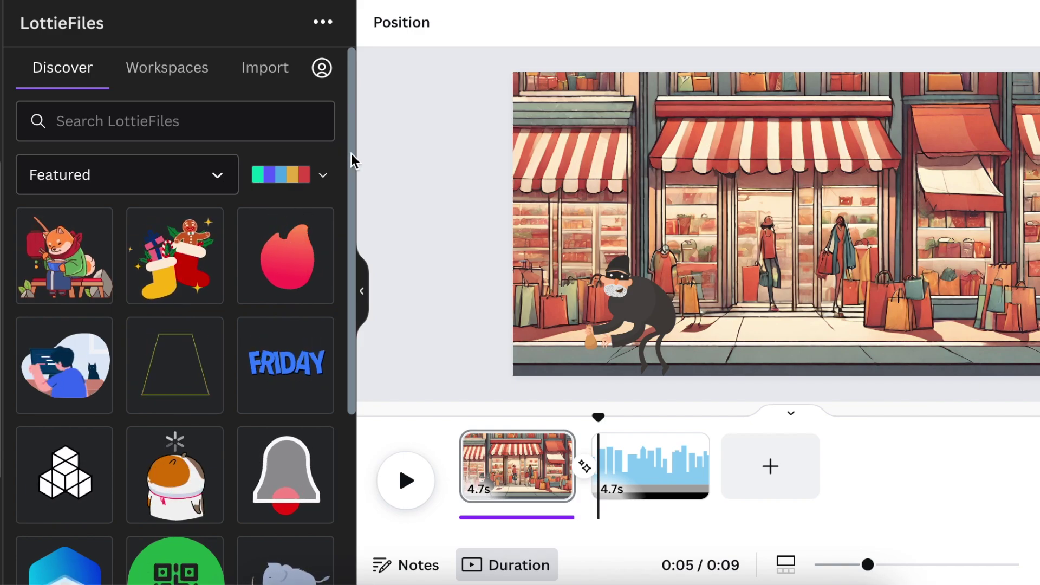
{"action": "scroll", "scroll_direction": "down", "scroll_amount": 3}
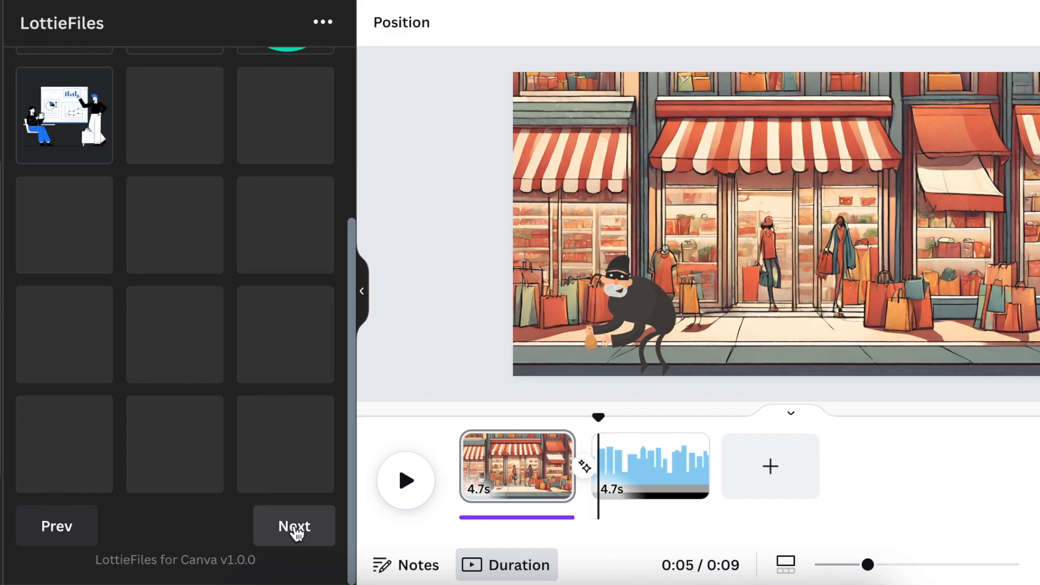
{"action": "left_click", "coordinate": [294, 526]}
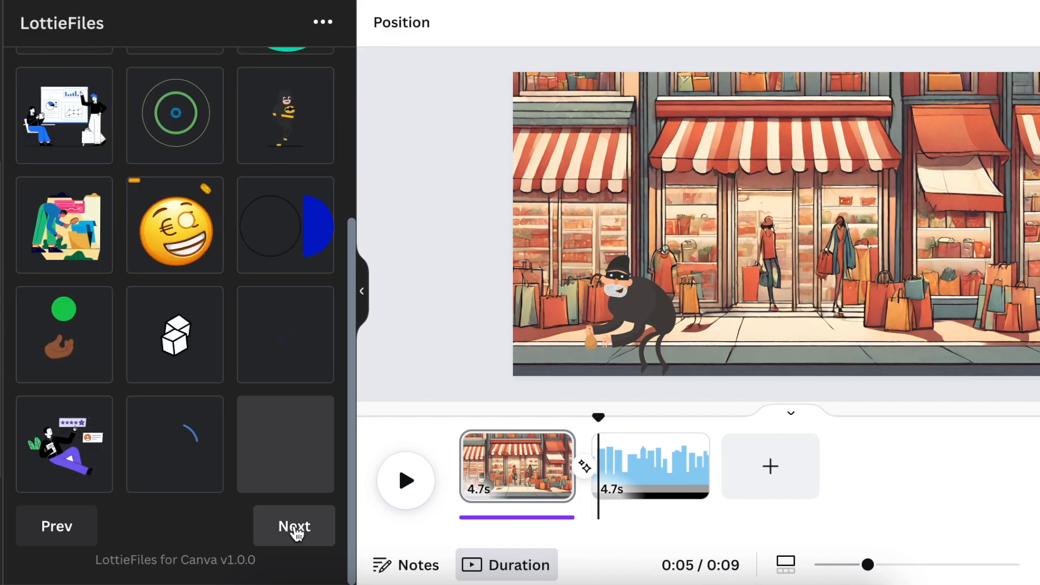
{"action": "left_click", "coordinate": [294, 527]}
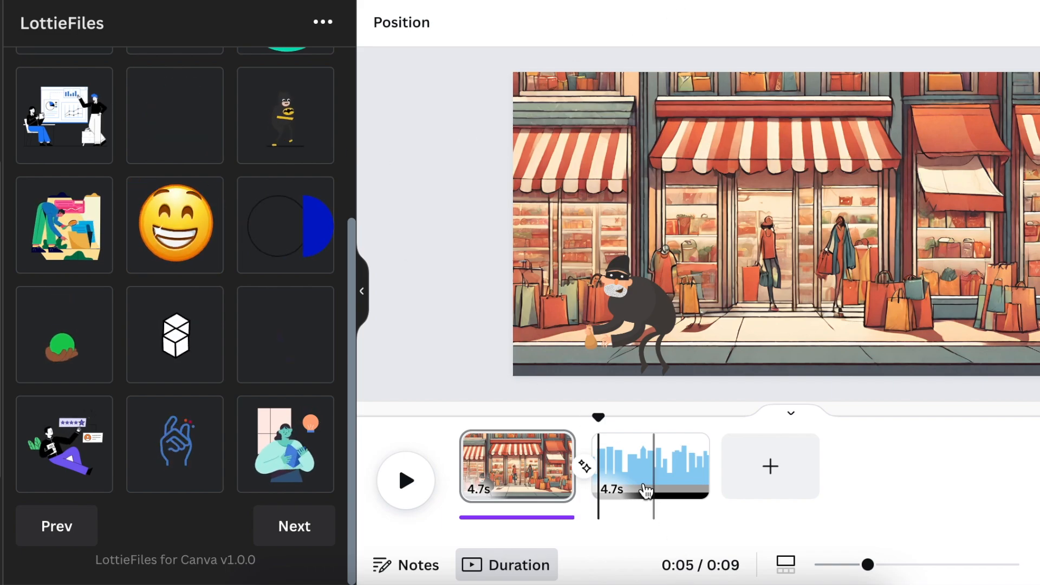
Place the walking Batman Lottie animation on the city-skyline scene and select it.
{"action": "left_click", "coordinate": [650, 466]}
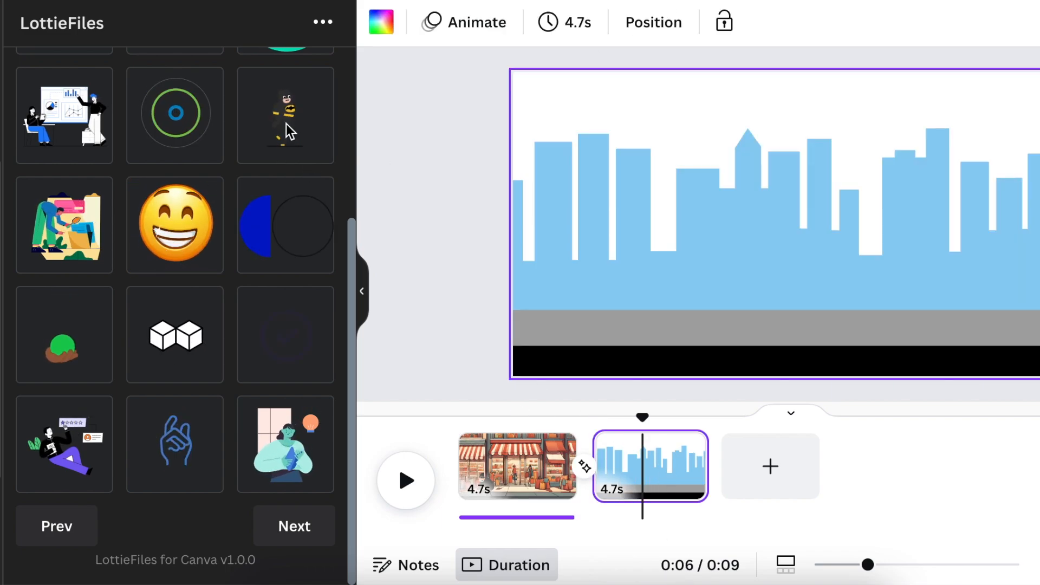
{"action": "left_click", "coordinate": [284, 114]}
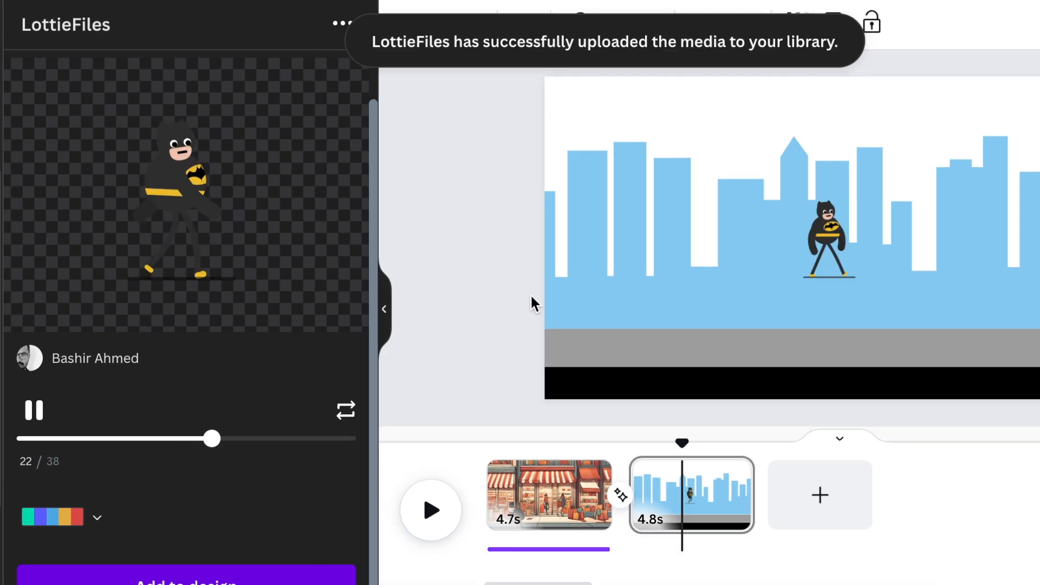
{"action": "left_click", "coordinate": [828, 238]}
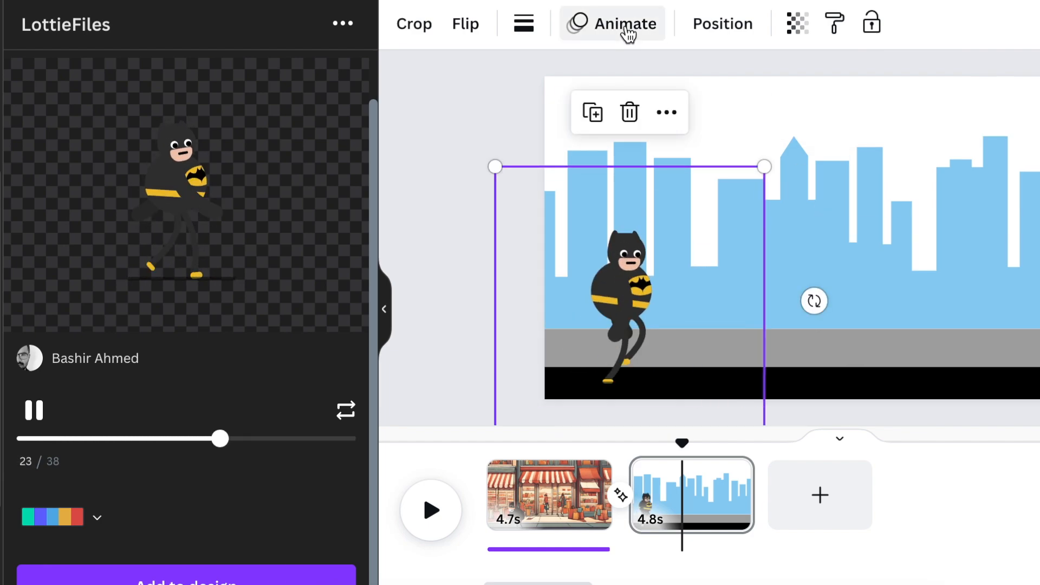
Record a custom path walking Batman rightward to the skyline scene's right edge.
{"action": "left_click", "coordinate": [627, 23]}
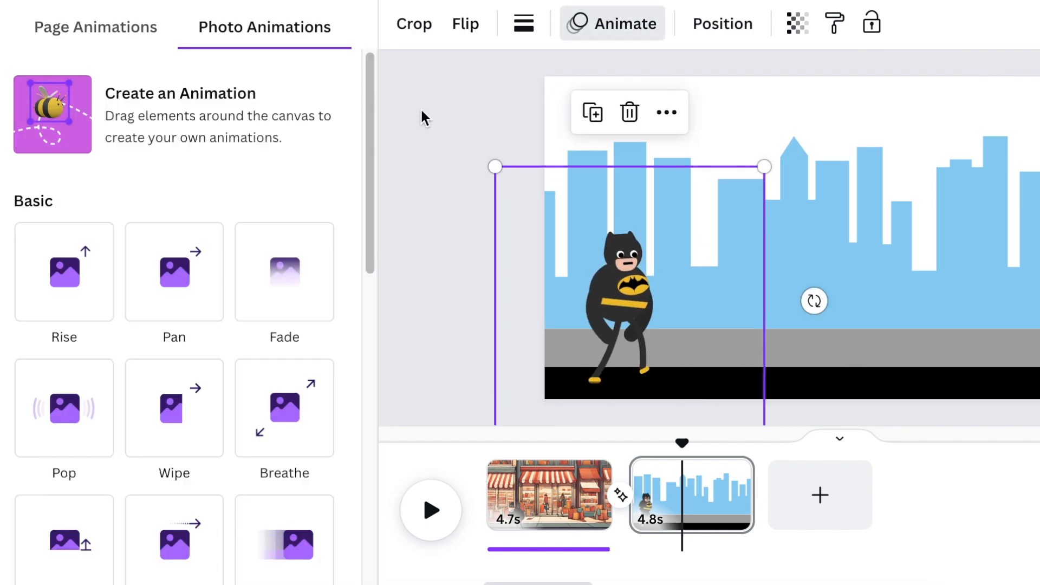
{"action": "left_click", "coordinate": [52, 114]}
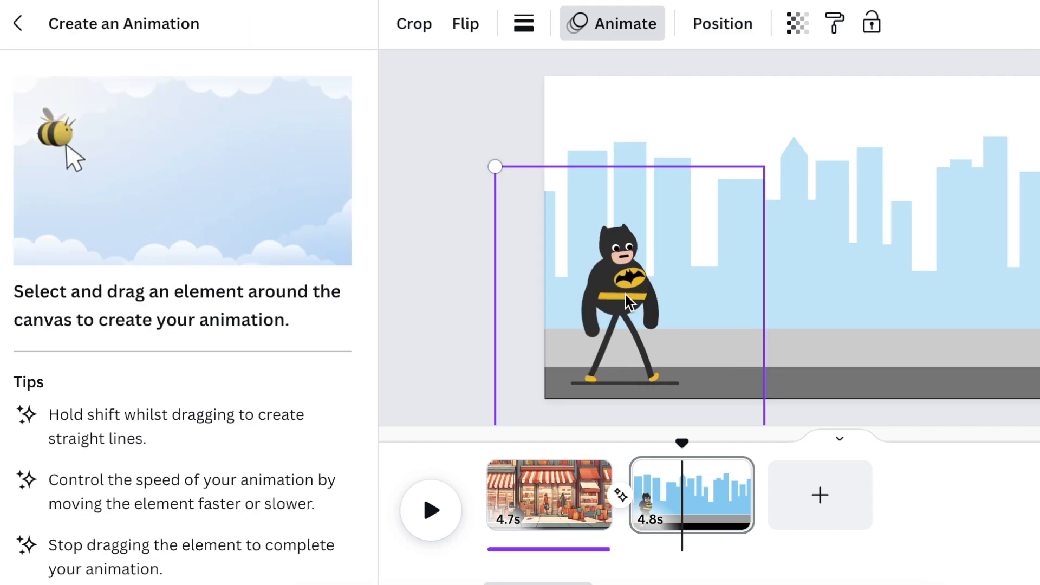
{"action": "left_click_drag", "start_coordinate": [624, 300], "coordinate": [697, 305]}
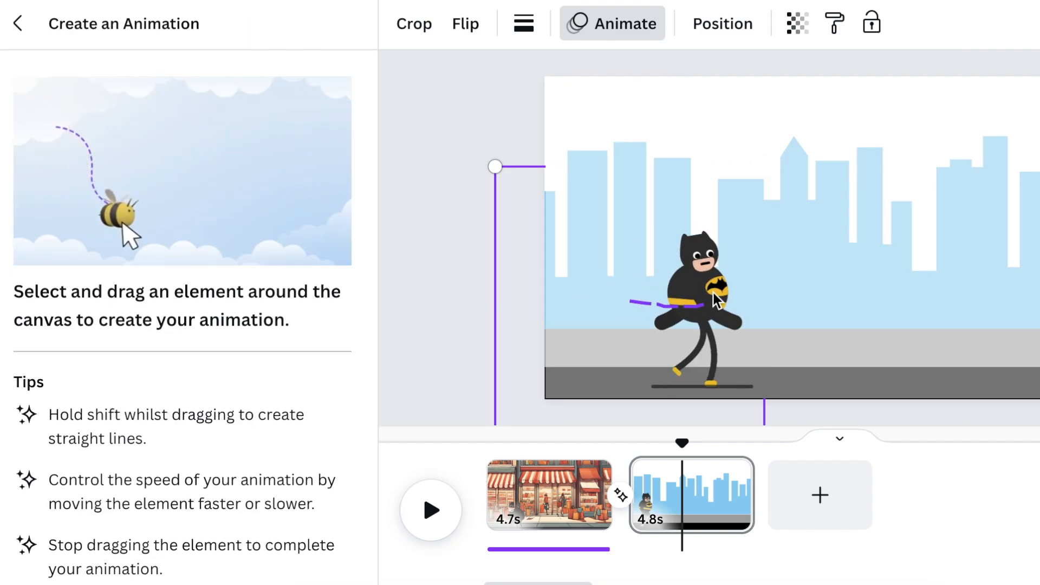
{"action": "left_click_drag", "start_coordinate": [700, 302], "coordinate": [832, 302]}
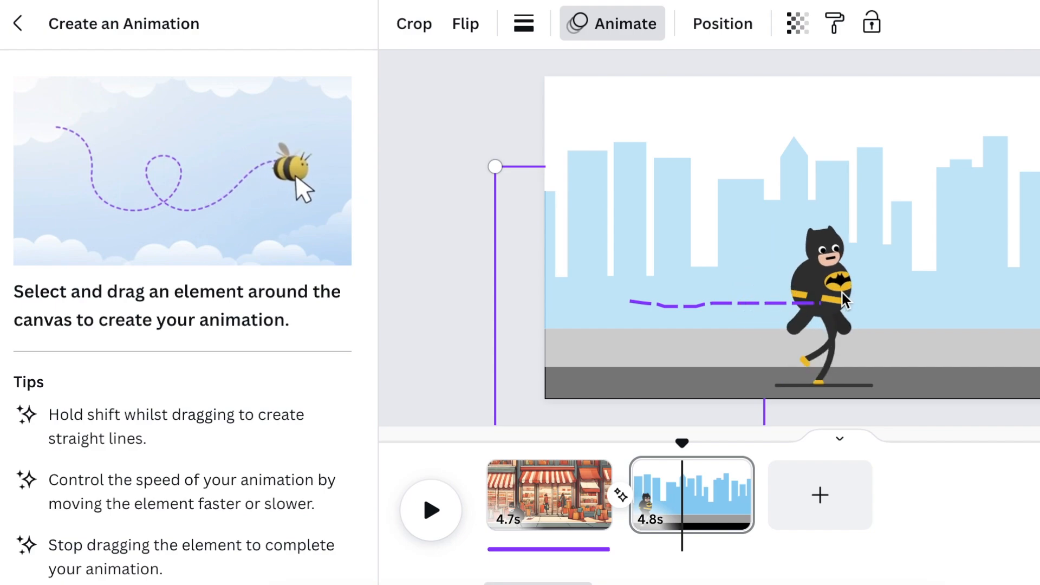
{"action": "left_click_drag", "start_coordinate": [823, 299], "coordinate": [975, 299]}
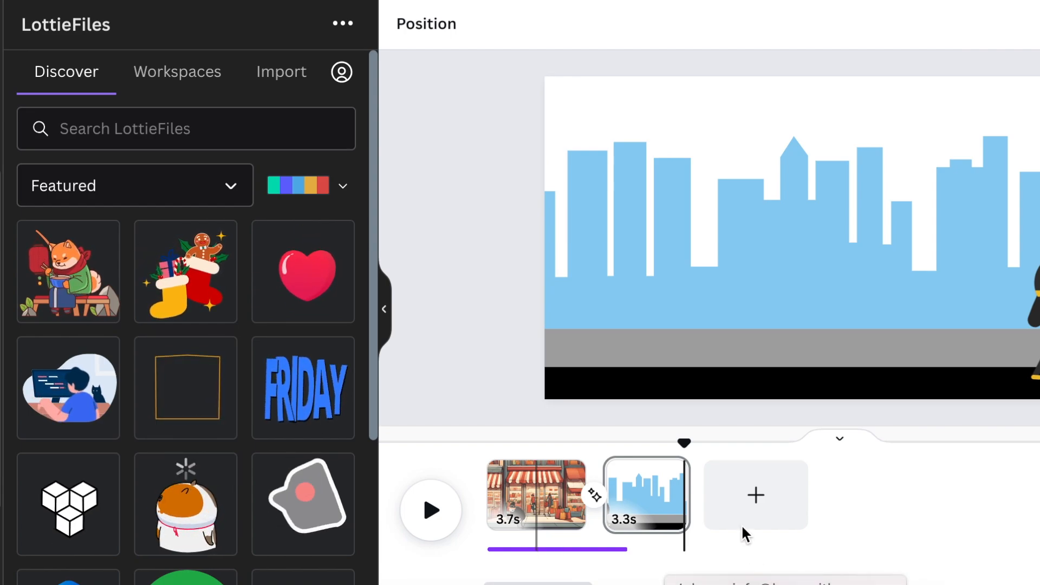
{"action": "mouse_move", "coordinate": [743, 501]}
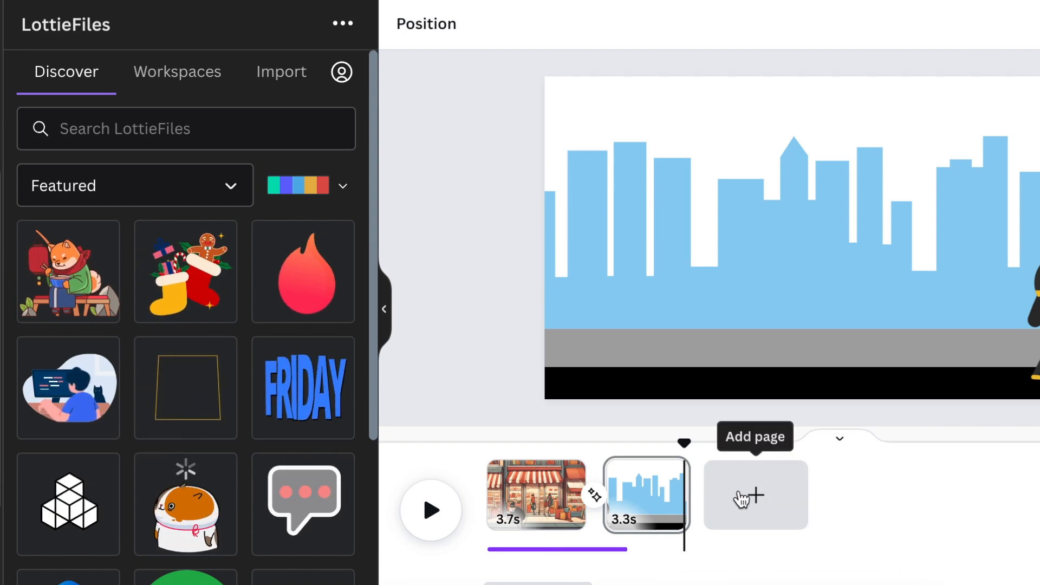
Add a new blank 5-second scene after the skyline scene.
{"action": "left_click", "coordinate": [755, 497]}
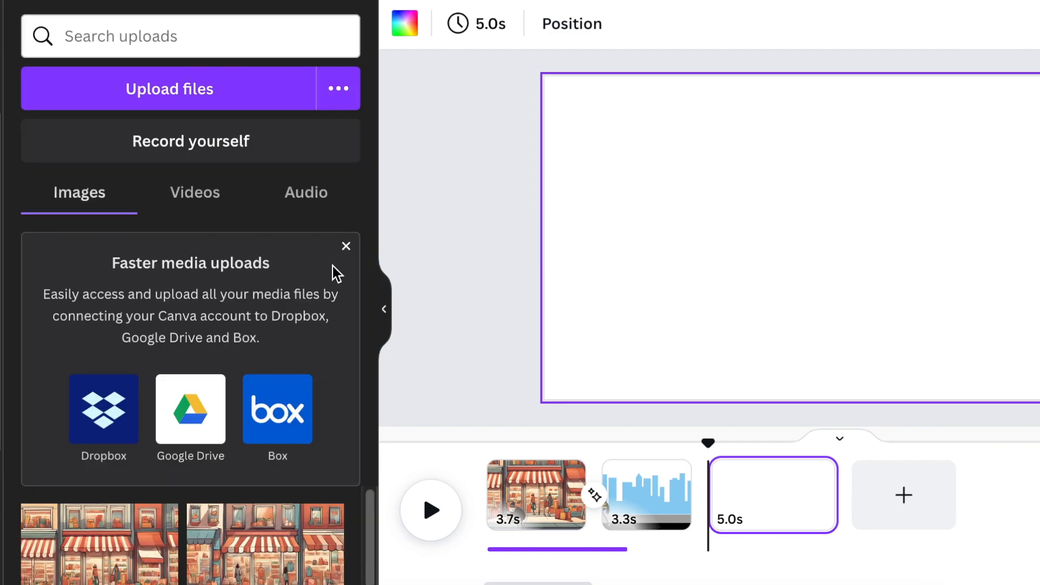
Add another blank scene at the end and place the yellow kitchen room graphic on it.
{"action": "left_click", "coordinate": [646, 495]}
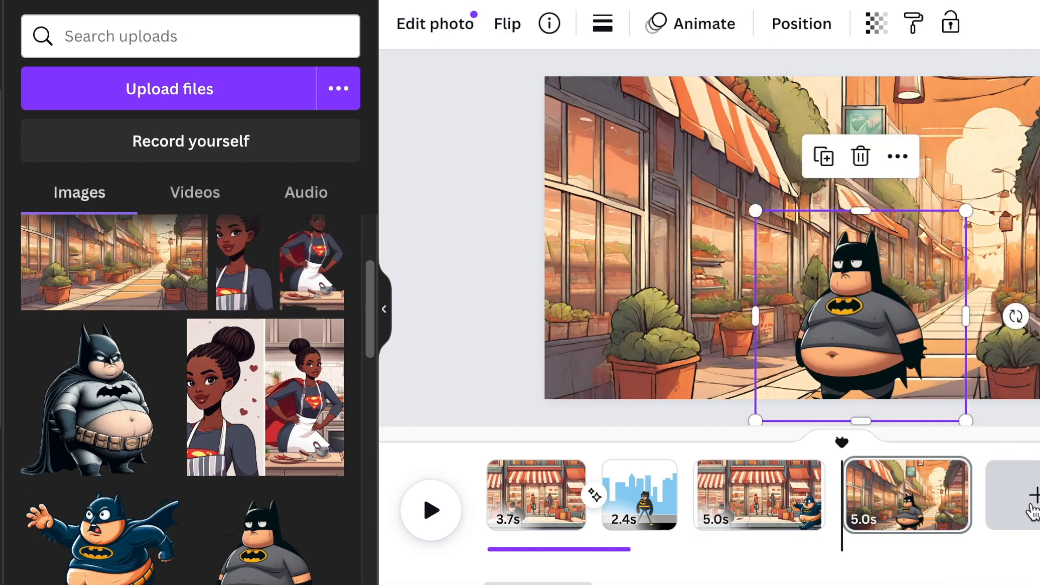
{"action": "left_click", "coordinate": [691, 24]}
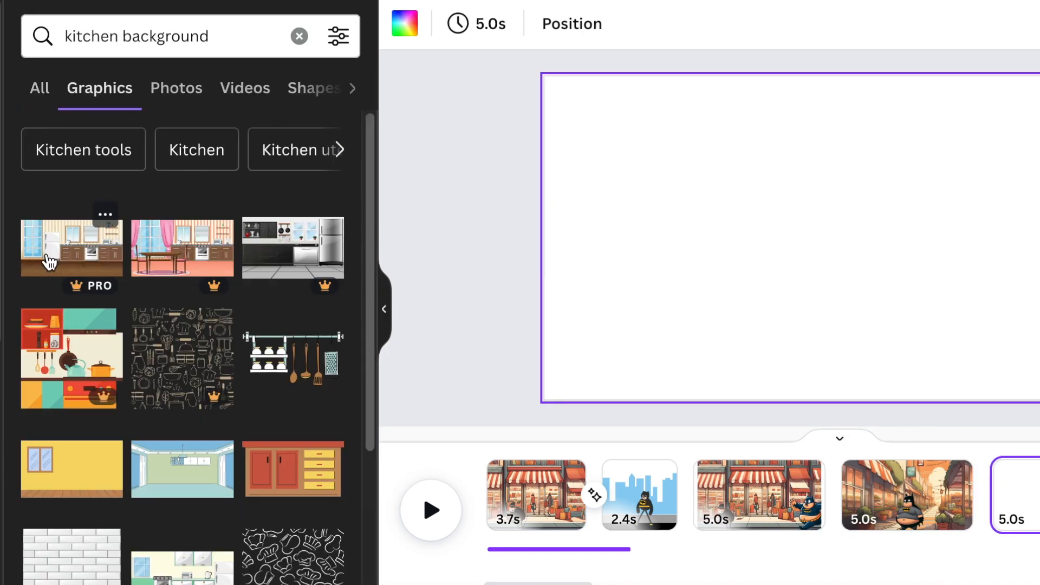
{"action": "left_click", "coordinate": [71, 468]}
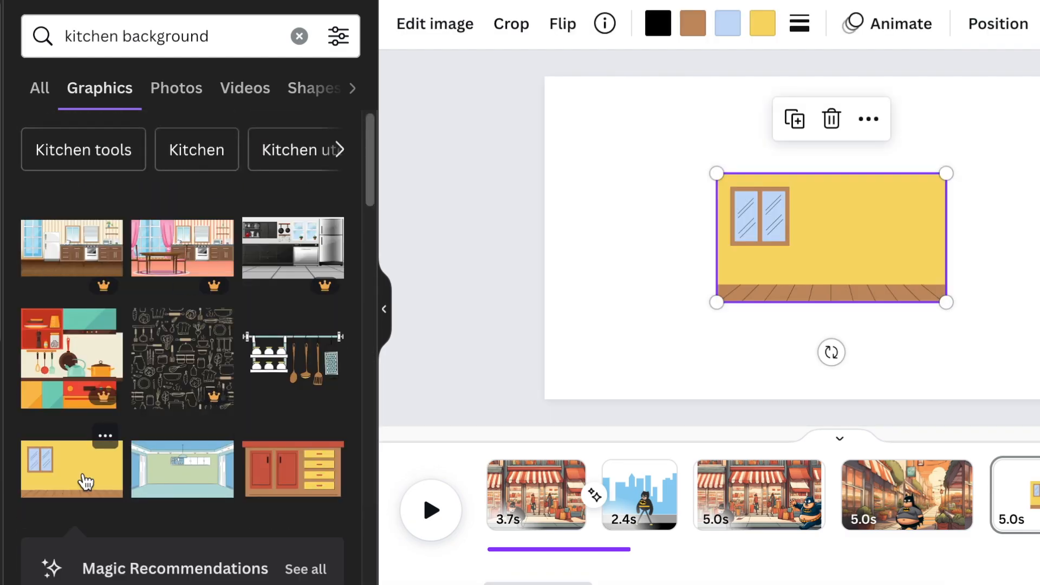